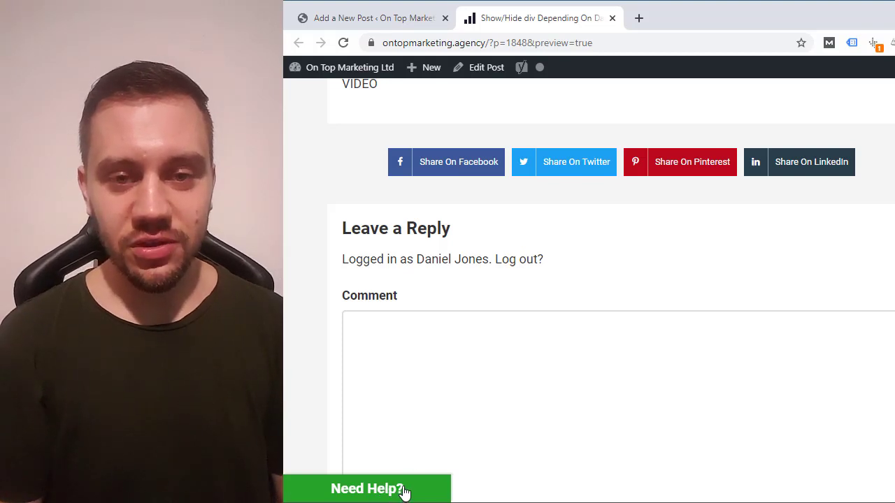
Step: Bring the 'Here's The jQuery & HTML Code' section into view in the post preview
{"action": "left_click", "coordinate": [367, 489]}
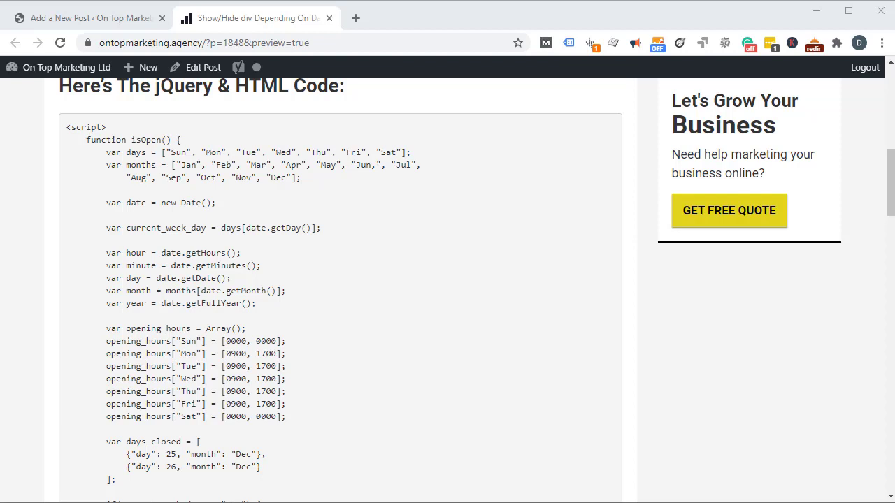
{"action": "mouse_move", "coordinate": [80, 131]}
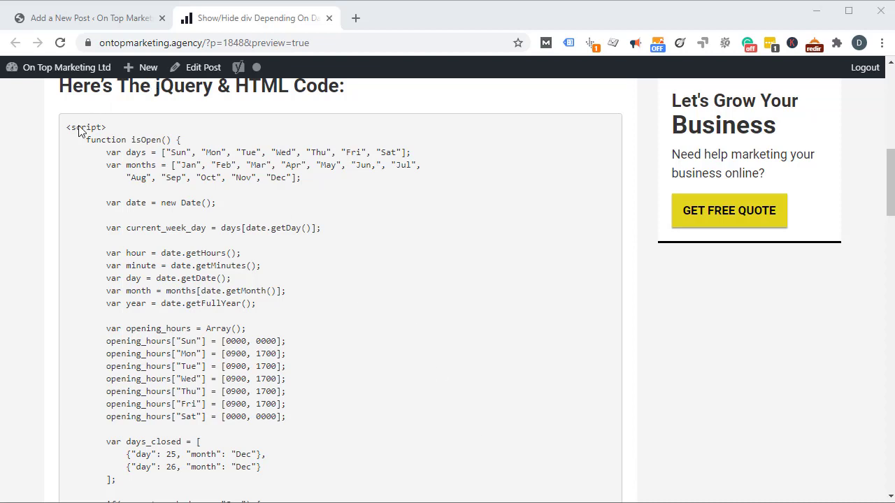
{"action": "mouse_move", "coordinate": [375, 357]}
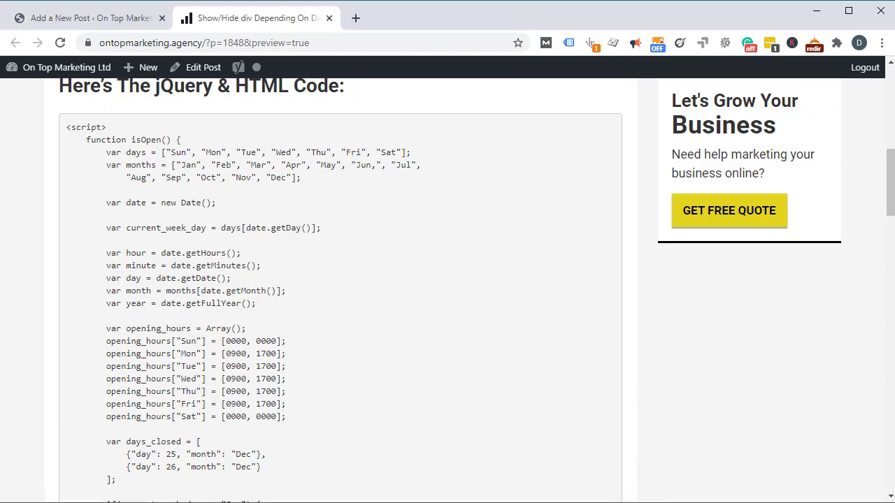
{"action": "mouse_move", "coordinate": [422, 402]}
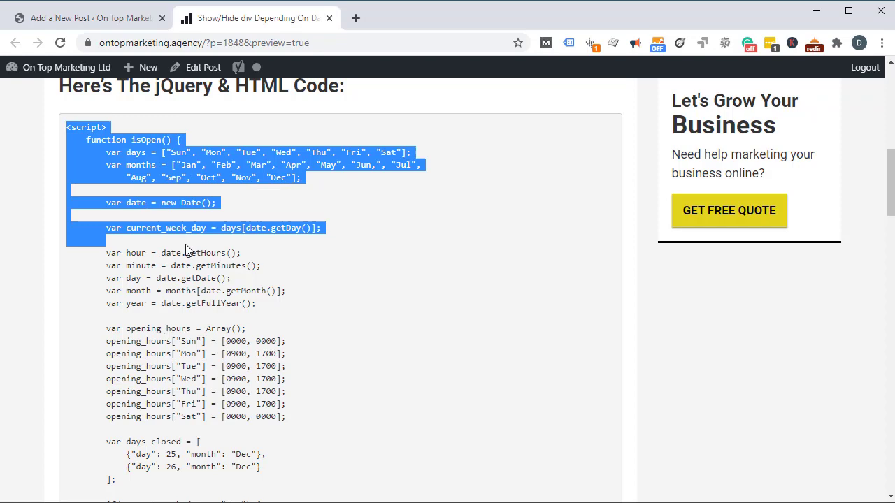
Step: Scroll through the code block from the opening script tag to the last closing div
{"action": "scroll", "scroll_direction": "down", "scroll_amount": 3}
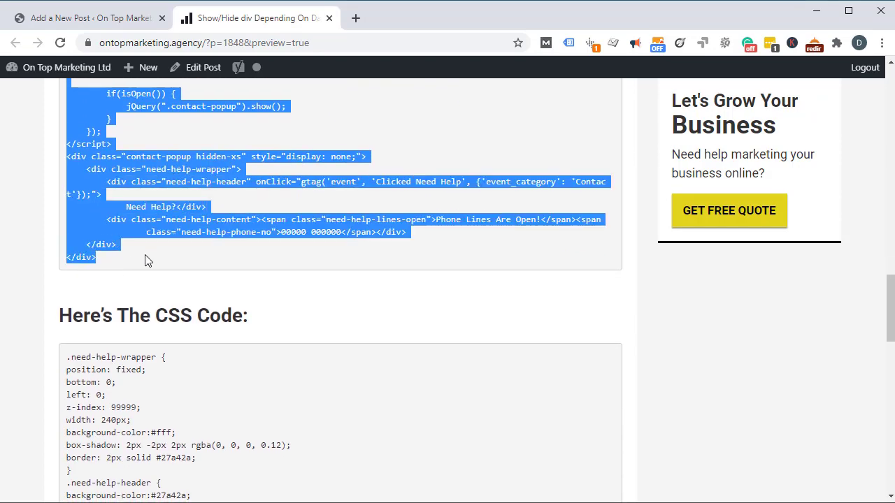
{"action": "mouse_move", "coordinate": [196, 227]}
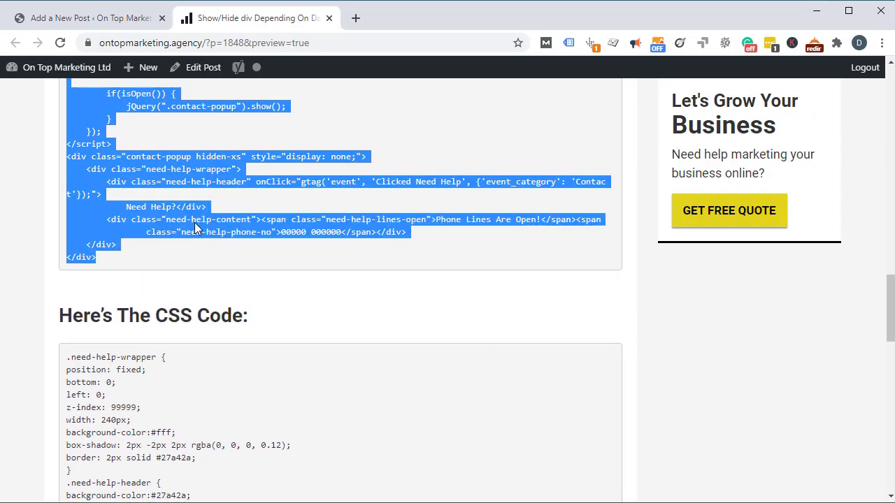
{"action": "mouse_move", "coordinate": [396, 436]}
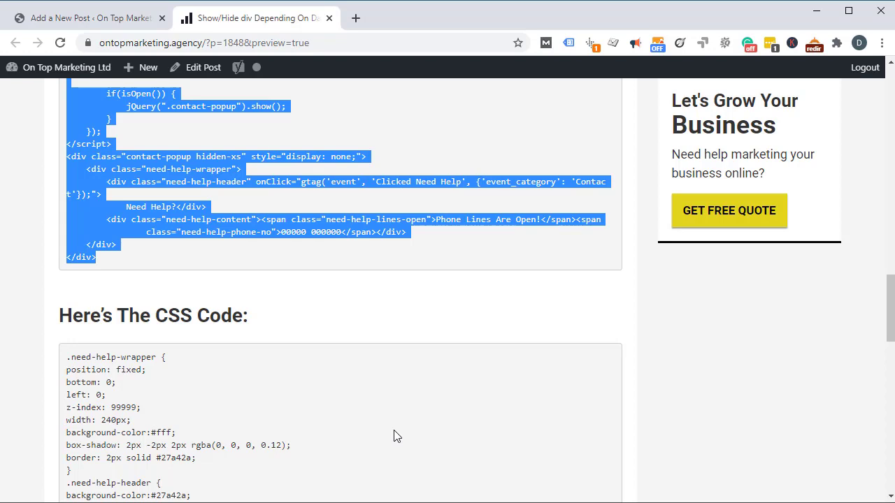
{"action": "mouse_move", "coordinate": [319, 404]}
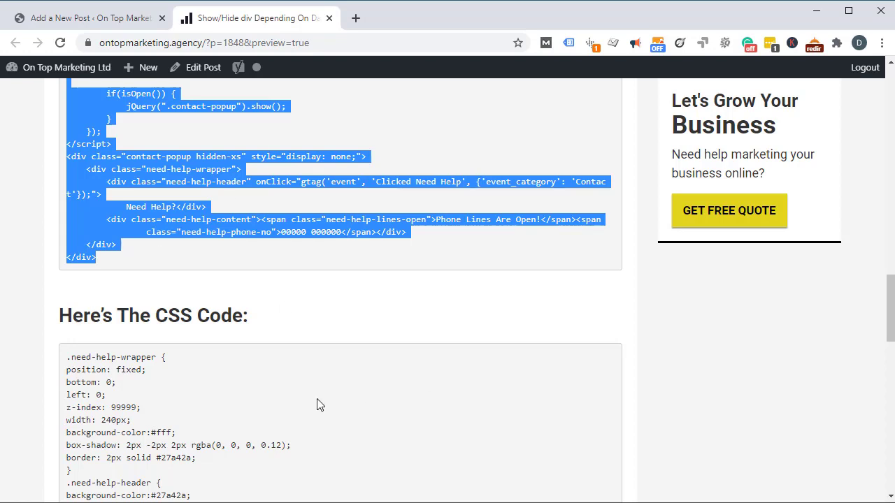
{"action": "mouse_move", "coordinate": [476, 336]}
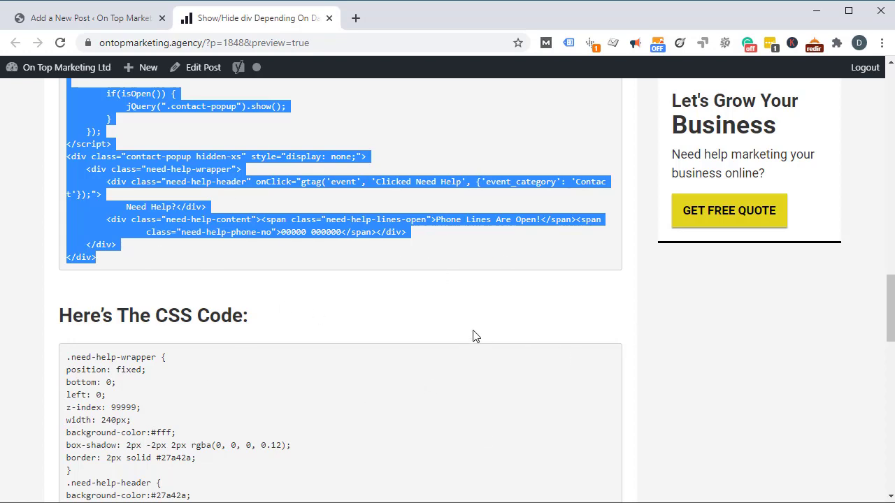
{"action": "mouse_move", "coordinate": [727, 434]}
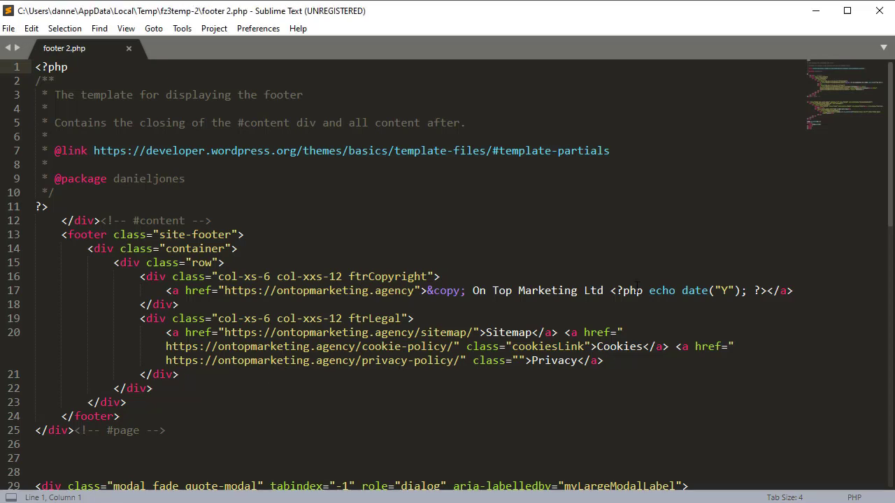
Step: Add space above </body> in footer 2.php, paste the popup code, and save
{"action": "scroll", "scroll_direction": "down", "scroll_amount": 3}
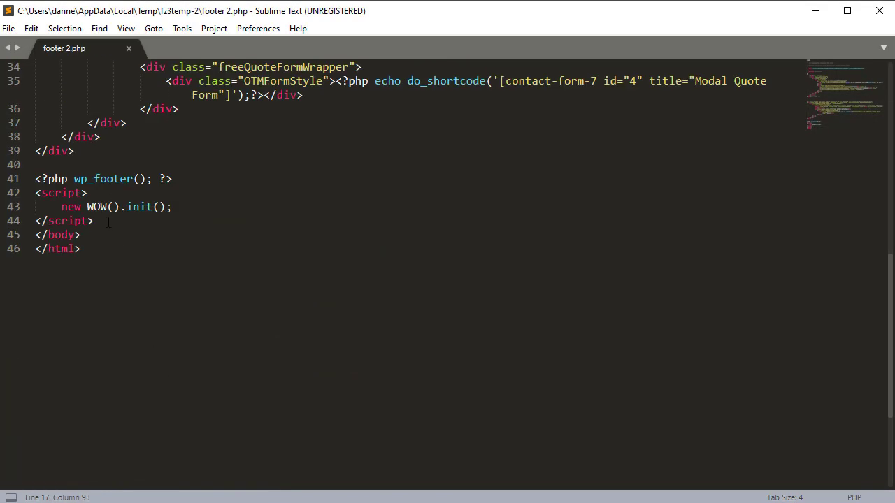
{"action": "key", "text": "Enter"}
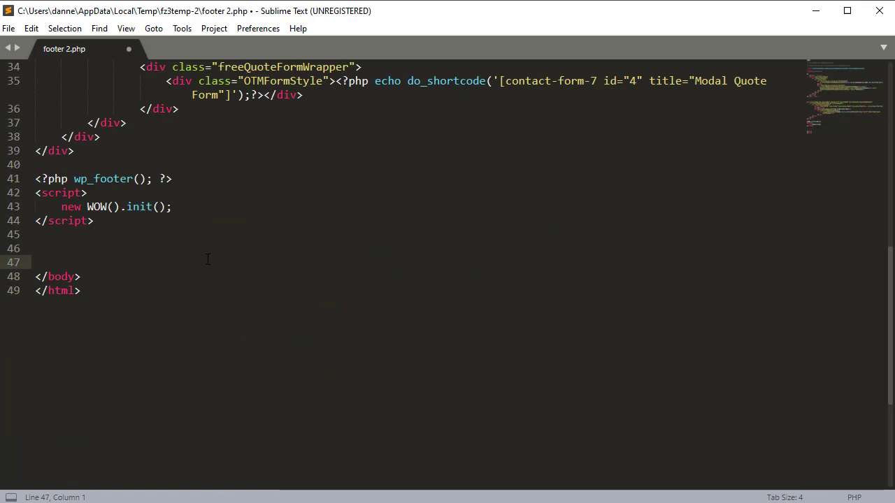
{"action": "key", "text": "ctrl+s"}
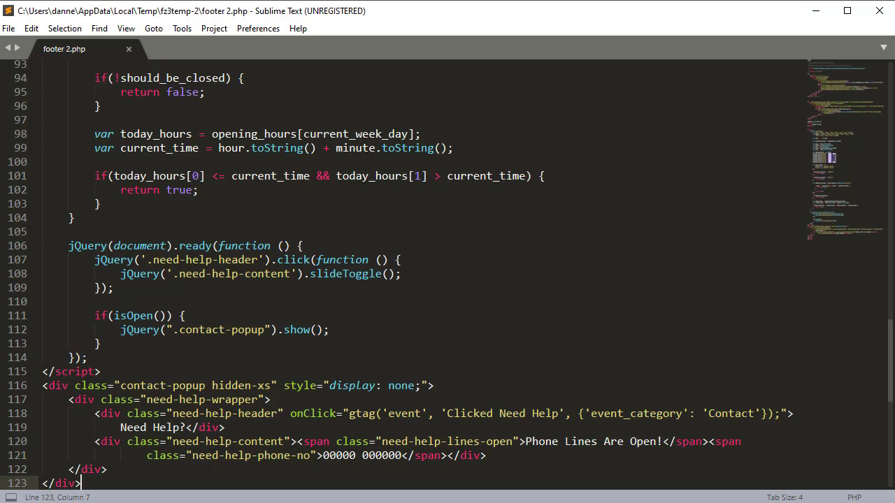
{"action": "left_click", "coordinate": [174, 48]}
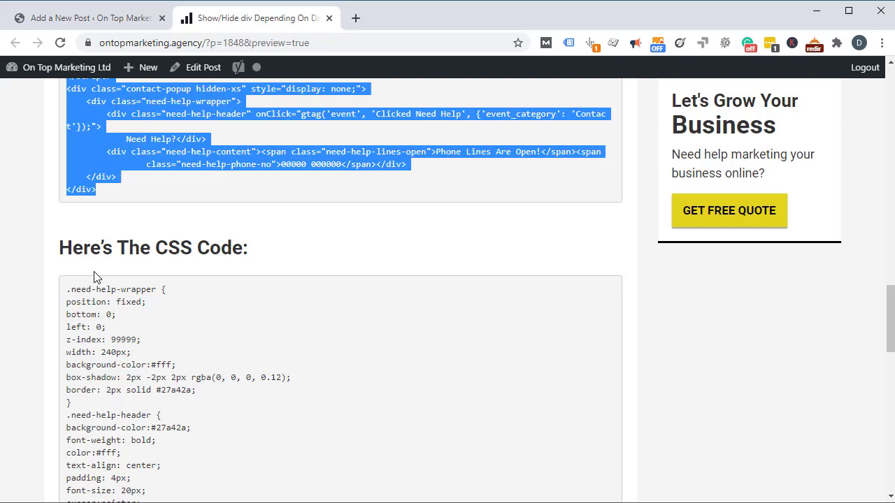
Step: Copy the popup's selected CSS code block from the post preview
{"action": "scroll", "scroll_direction": "down", "scroll_amount": 3}
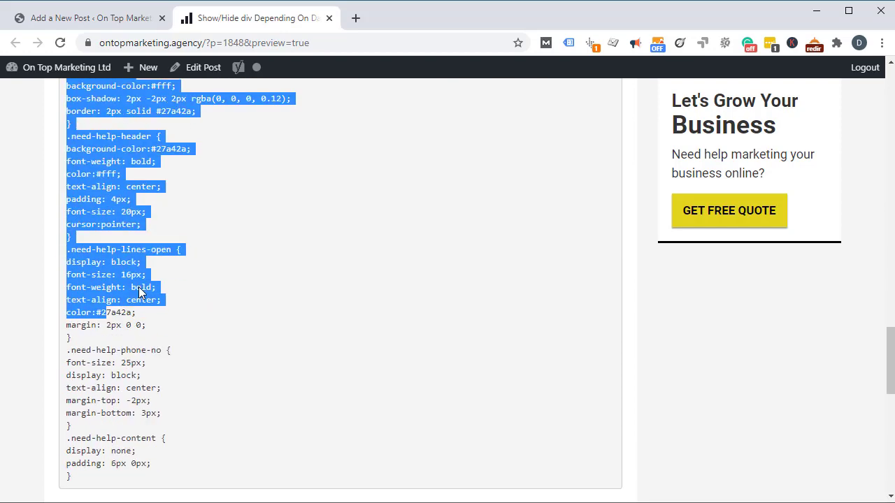
{"action": "right_click", "coordinate": [94, 233]}
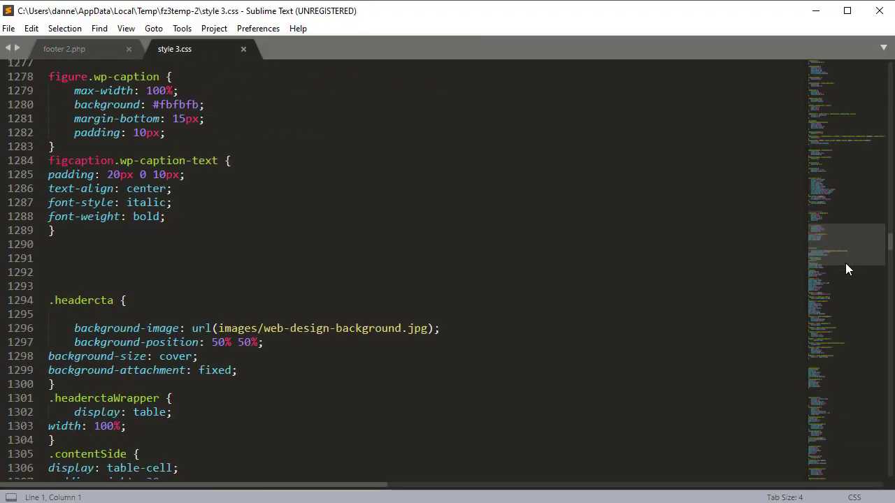
Step: Paste the Need Help popup CSS rules at the end of style 3.css and save
{"action": "scroll", "scroll_direction": "down", "scroll_amount": 3}
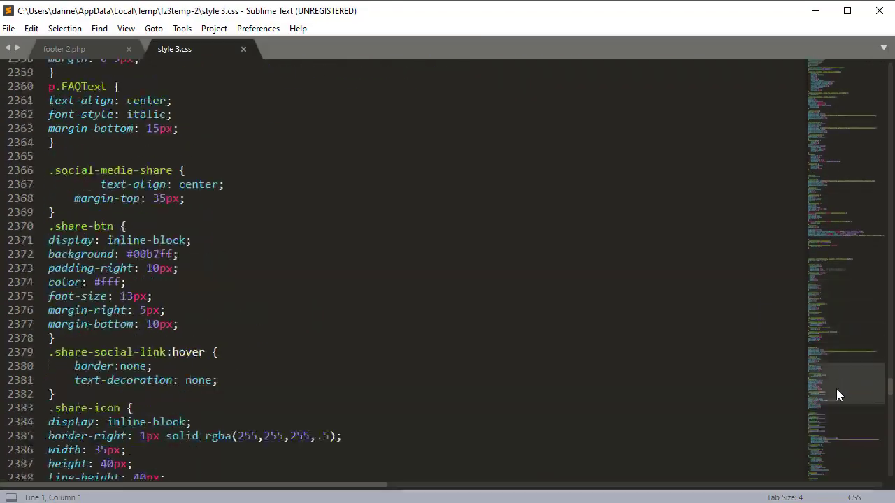
{"action": "scroll", "scroll_direction": "down", "scroll_amount": 3}
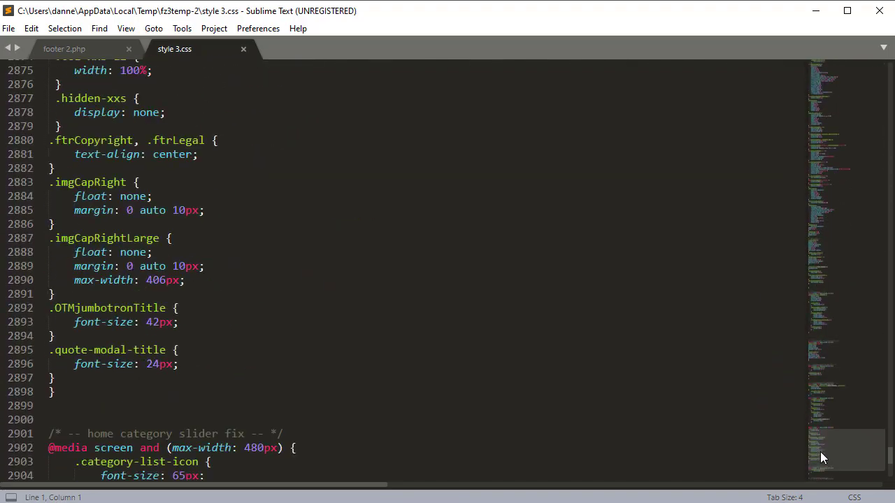
{"action": "scroll", "scroll_direction": "up", "scroll_amount": 3}
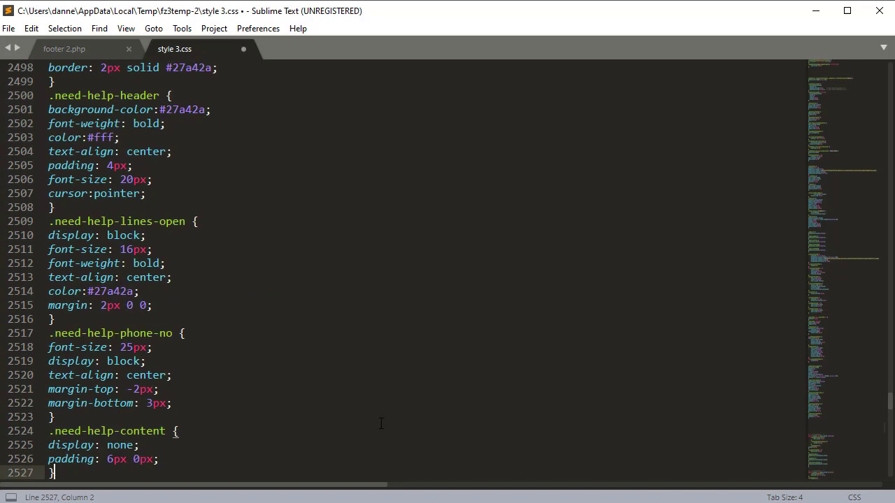
{"action": "key", "text": "ctrl+s"}
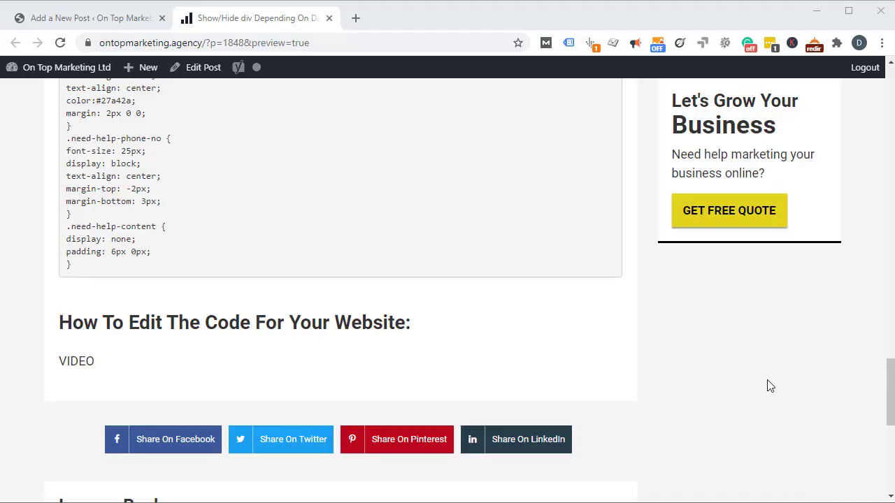
Step: Highlight the Sun entry and Monday's 1700 closing time in the opening_hours array
{"action": "scroll", "scroll_direction": "up", "scroll_amount": 3}
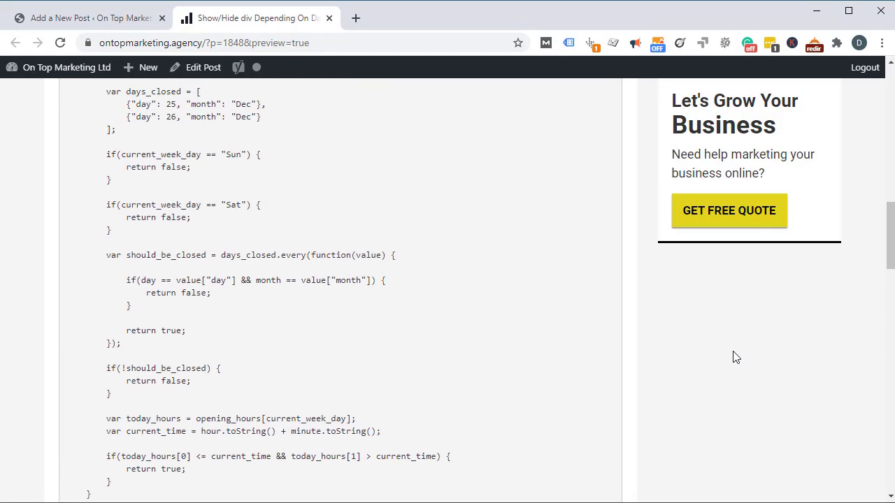
{"action": "left_click", "coordinate": [60, 43]}
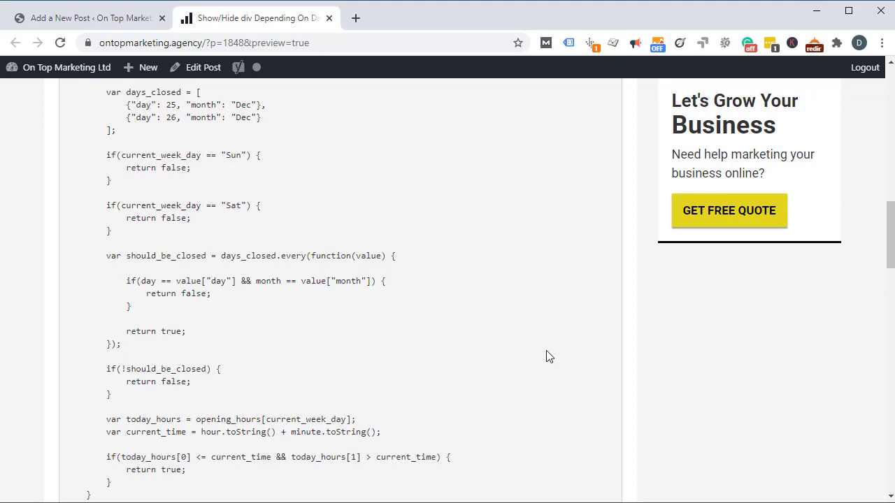
{"action": "scroll", "scroll_direction": "down", "scroll_amount": 3}
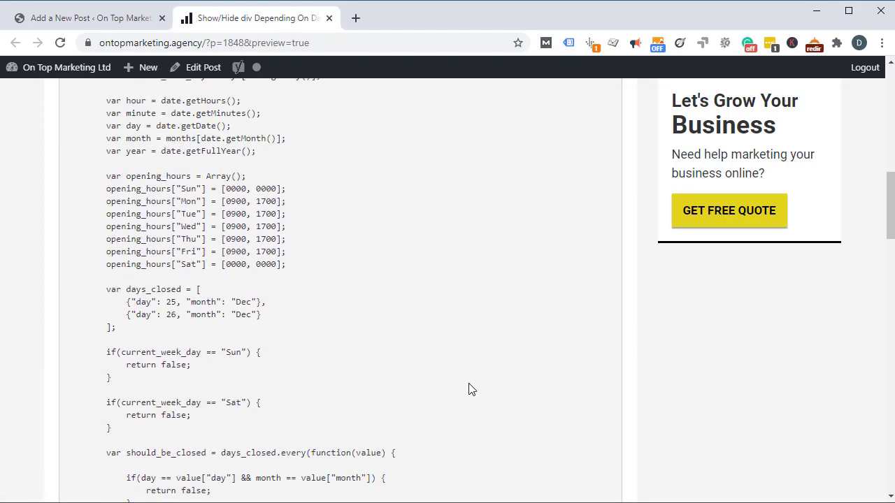
{"action": "scroll", "scroll_direction": "up", "scroll_amount": 3}
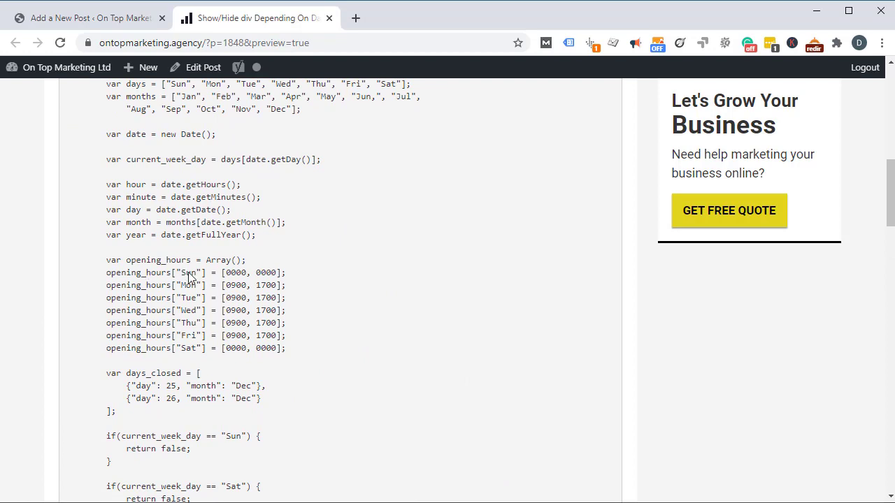
{"action": "double_click", "coordinate": [235, 273]}
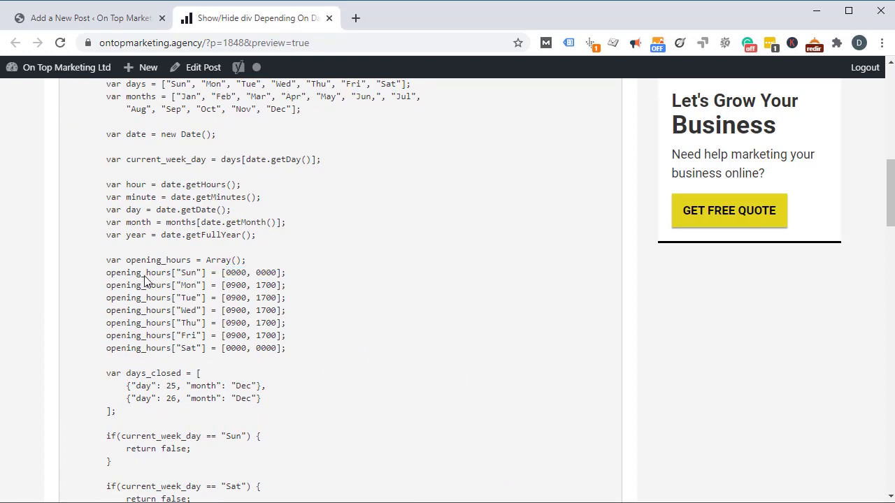
{"action": "double_click", "coordinate": [189, 285]}
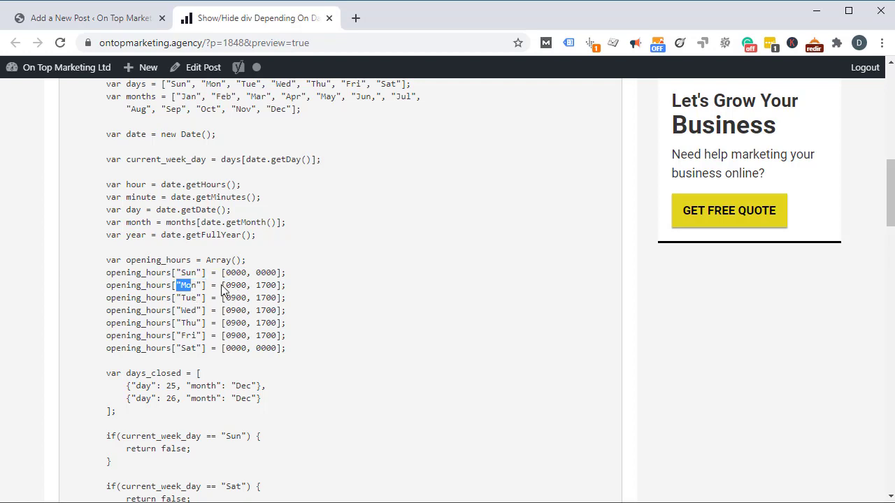
{"action": "double_click", "coordinate": [266, 285]}
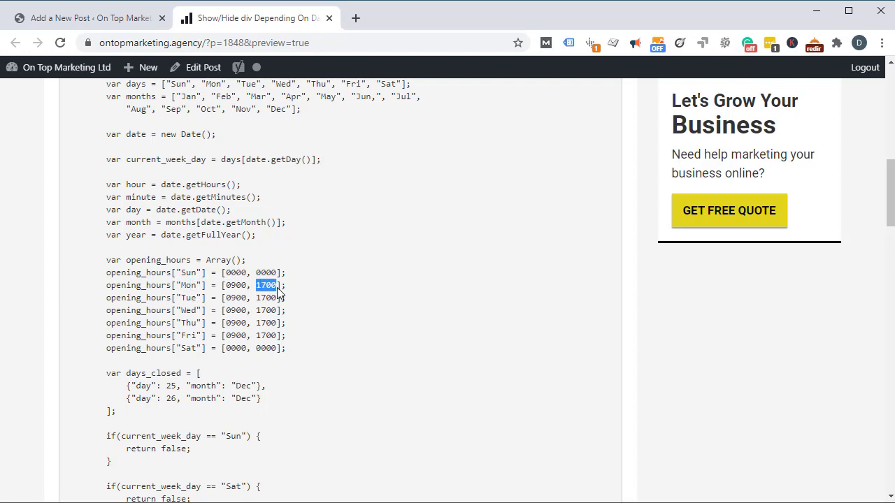
Step: Highlight Thursday's 0900 opening and 1700 closing times in the code
{"action": "double_click", "coordinate": [157, 323]}
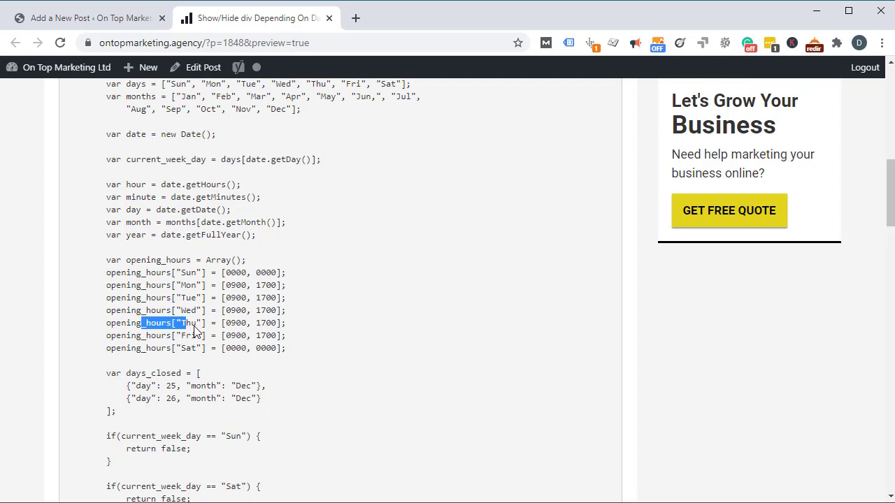
{"action": "double_click", "coordinate": [234, 323]}
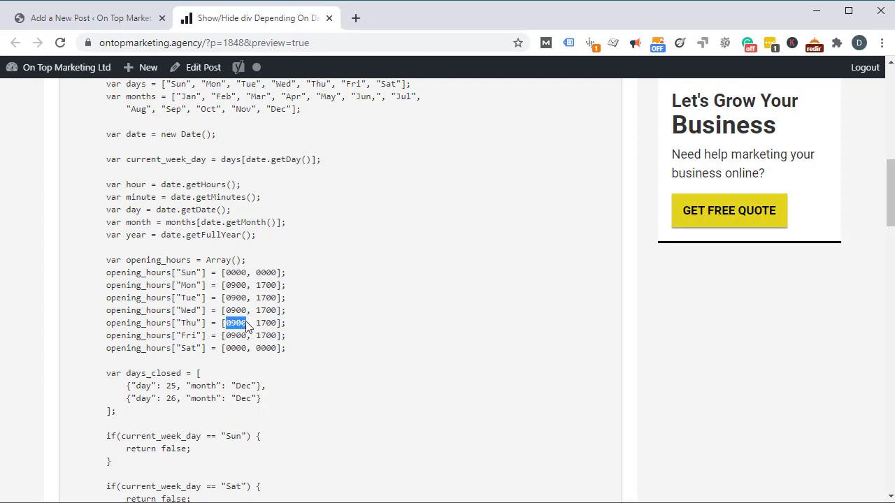
{"action": "double_click", "coordinate": [266, 323]}
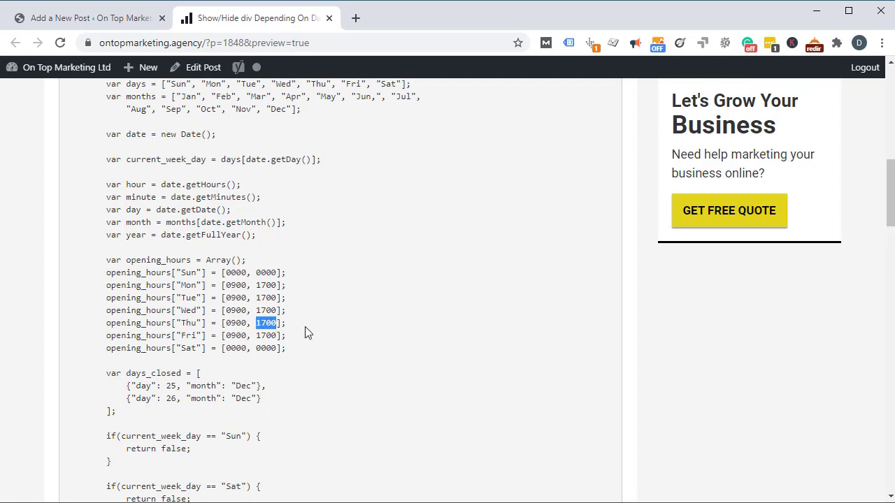
{"action": "mouse_move", "coordinate": [547, 332]}
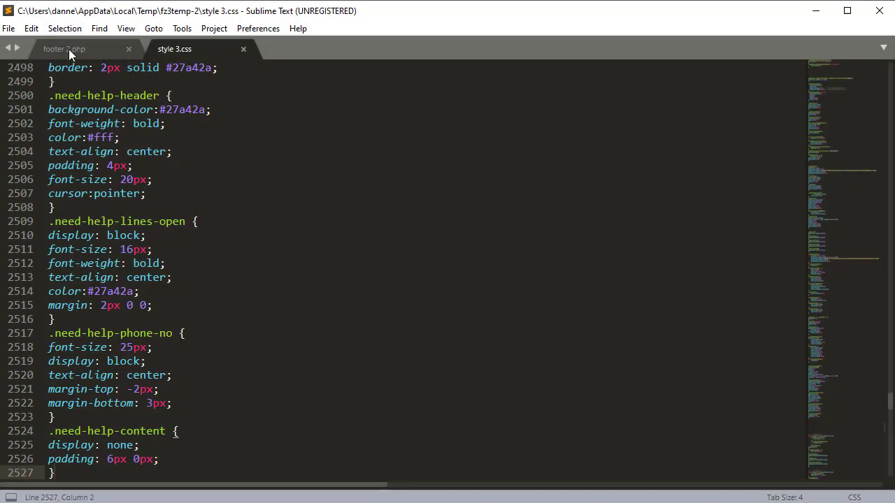
Step: In footer 2.php, replace Thursday's '17' with '21' so it closes at 2100, and save
{"action": "left_click", "coordinate": [64, 48]}
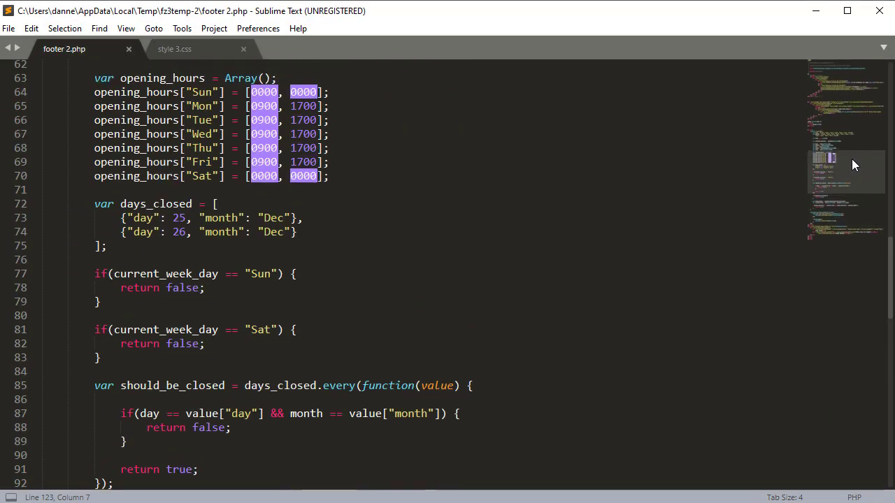
{"action": "scroll", "scroll_direction": "up", "scroll_amount": 3}
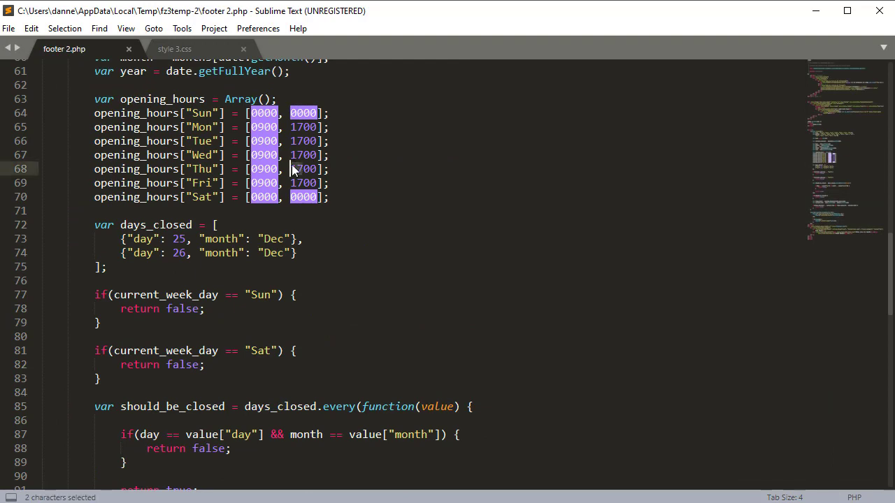
{"action": "type", "text": "21"}
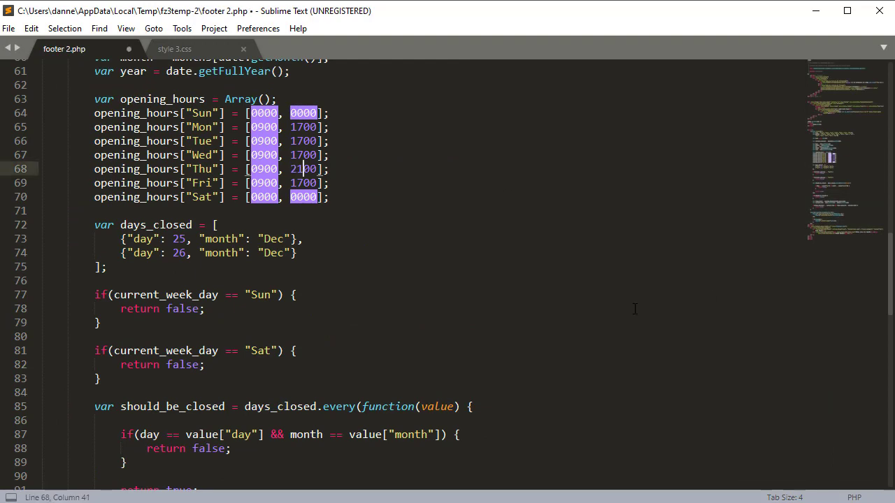
{"action": "key", "text": "ctrl+s"}
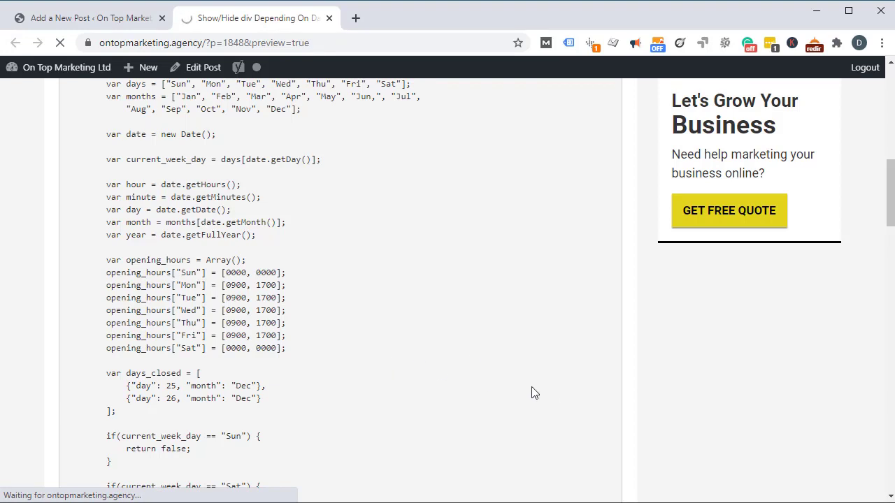
{"action": "mouse_move", "coordinate": [97, 436]}
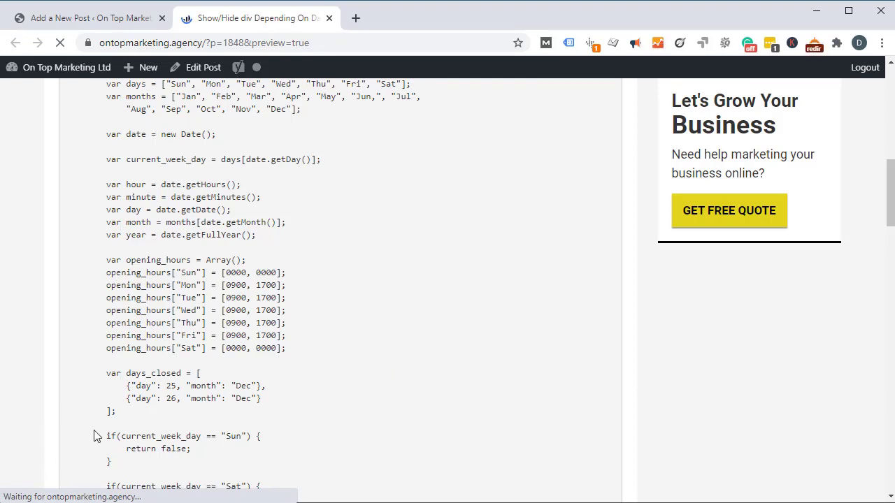
Step: Scroll the reloaded preview down to the green Need Help? bar in the footer
{"action": "scroll", "scroll_direction": "down", "scroll_amount": 3}
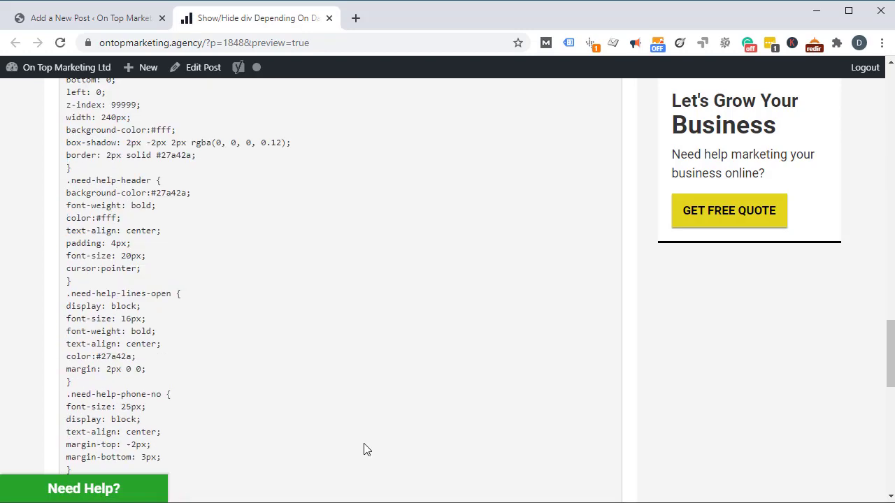
{"action": "scroll", "scroll_direction": "down", "scroll_amount": 3}
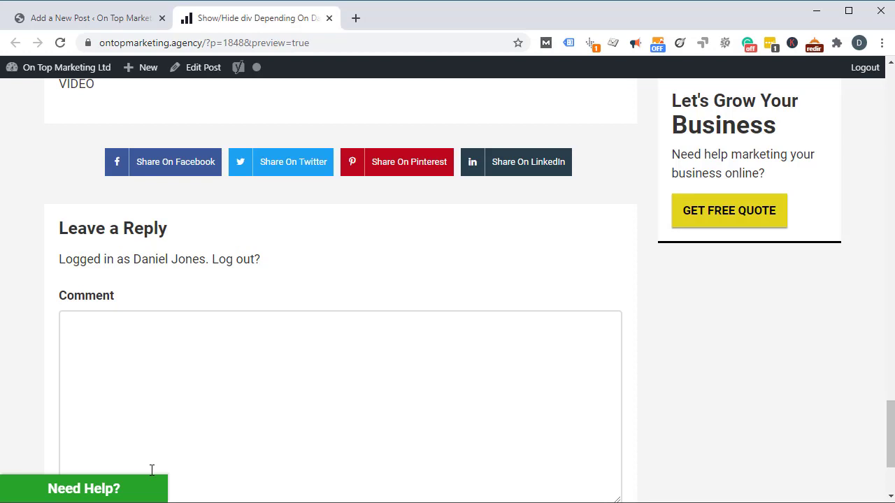
{"action": "mouse_move", "coordinate": [148, 490]}
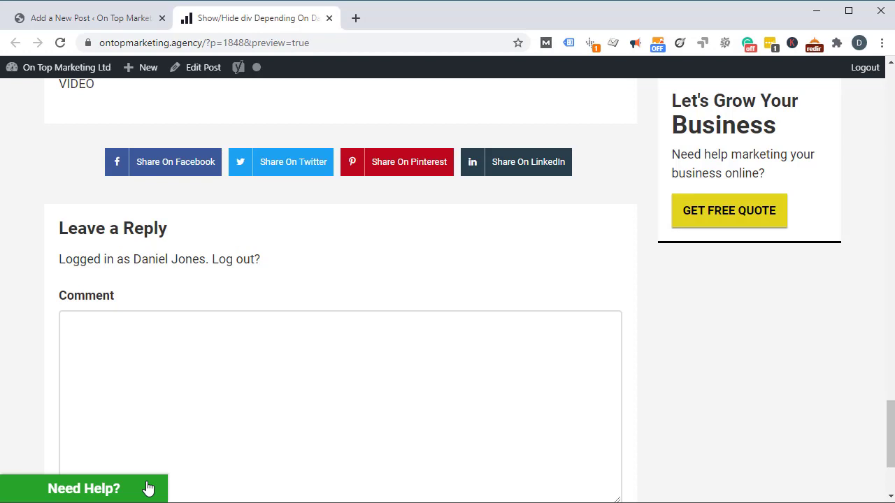
{"action": "mouse_move", "coordinate": [101, 492]}
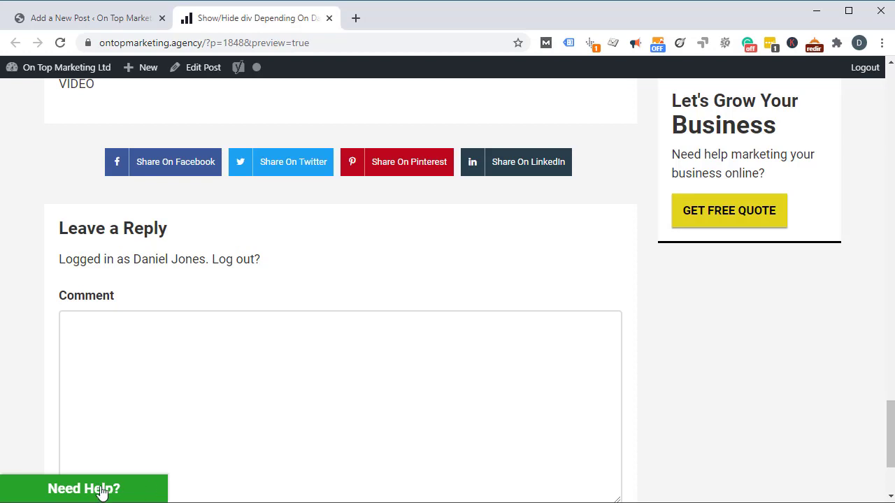
{"action": "mouse_move", "coordinate": [119, 492]}
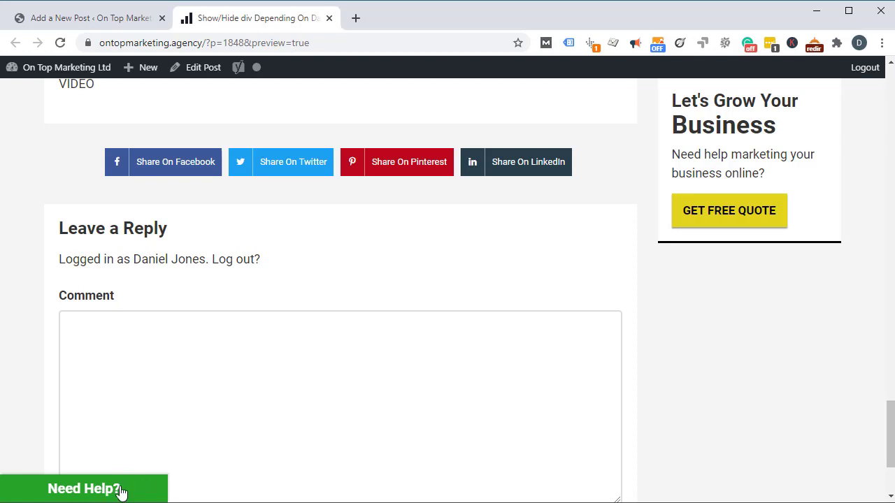
{"action": "left_click", "coordinate": [83, 489]}
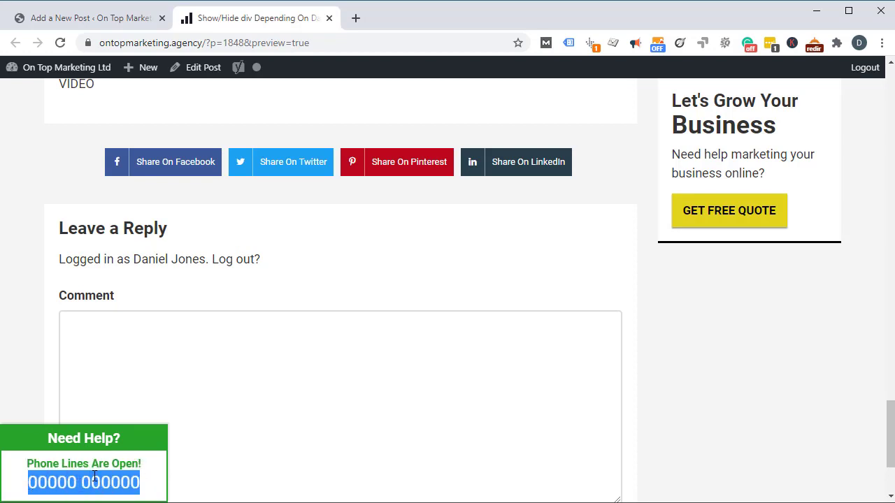
{"action": "mouse_move", "coordinate": [167, 458]}
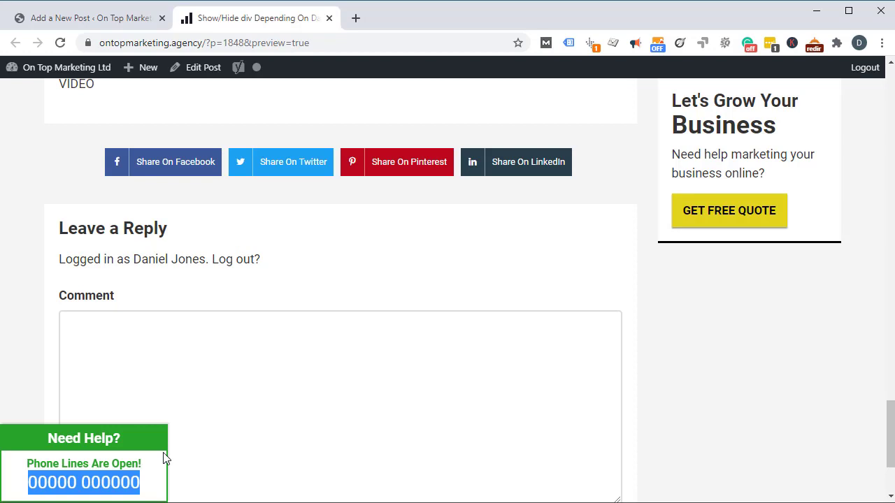
{"action": "mouse_move", "coordinate": [529, 232]}
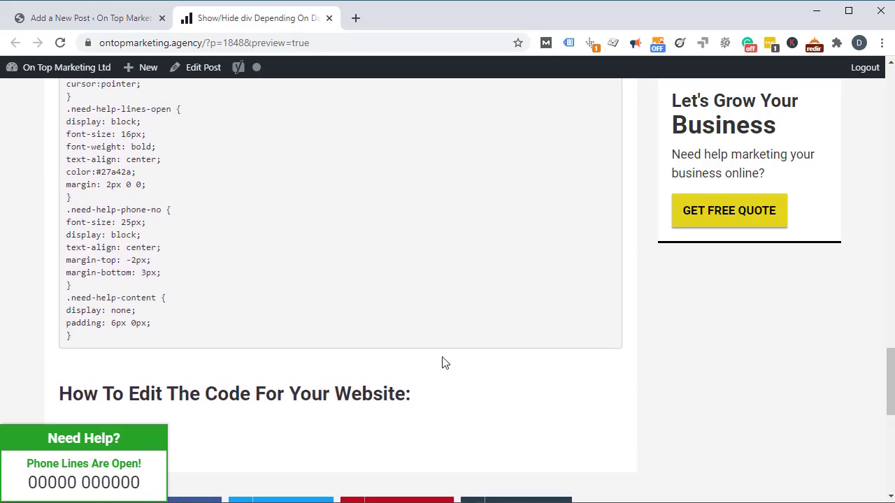
{"action": "mouse_move", "coordinate": [240, 448]}
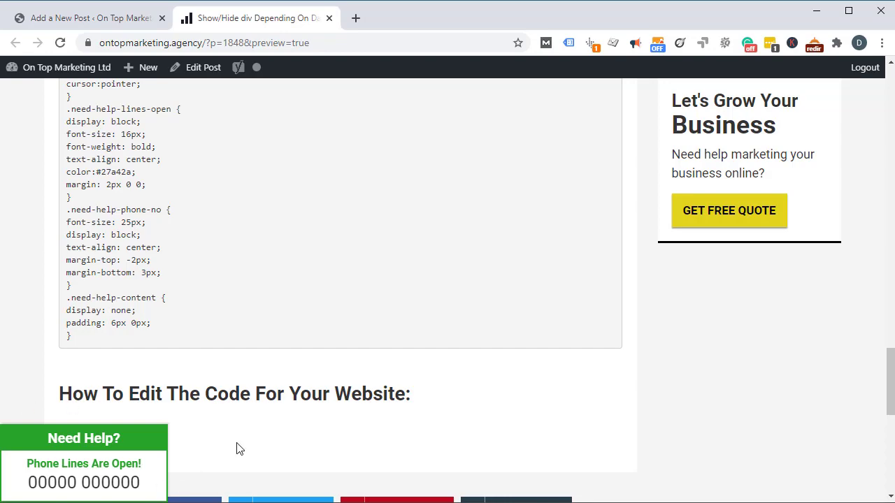
{"action": "mouse_move", "coordinate": [416, 376]}
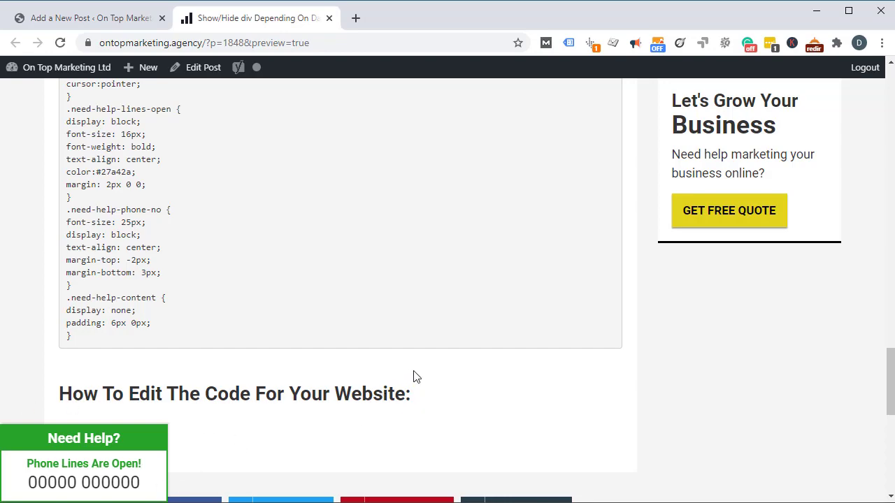
{"action": "mouse_move", "coordinate": [418, 358]}
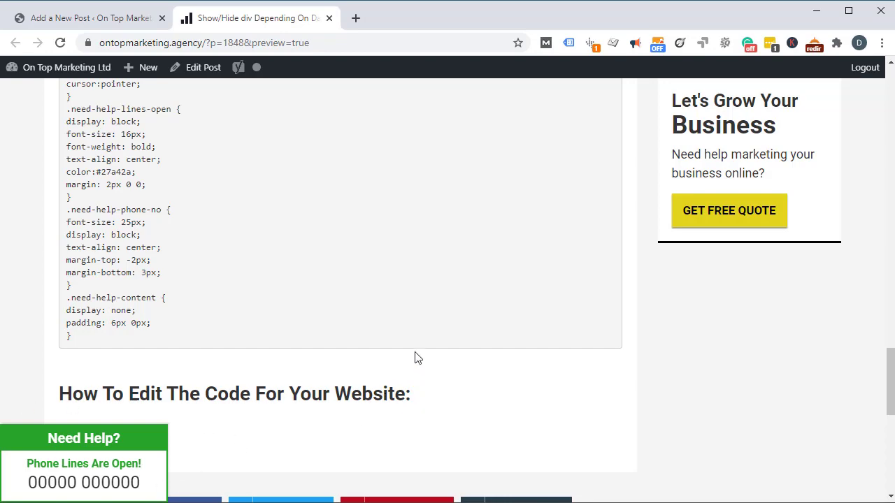
{"action": "scroll", "scroll_direction": "down", "scroll_amount": 3}
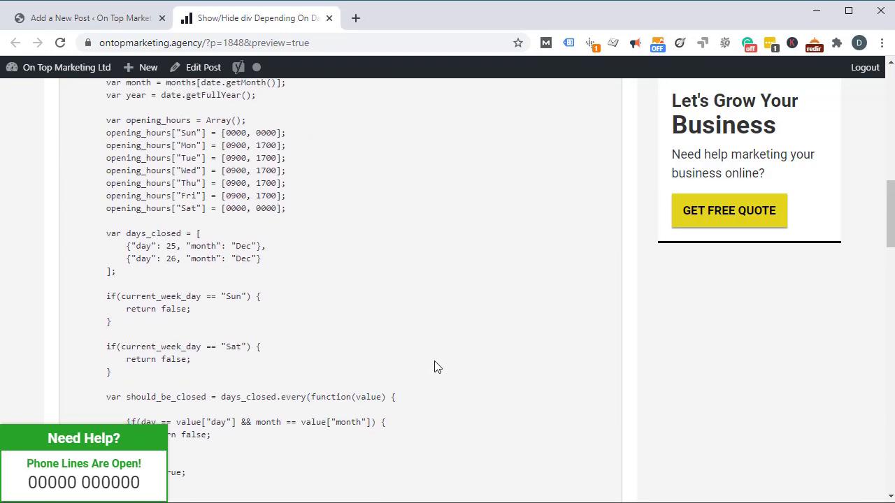
{"action": "scroll", "scroll_direction": "up", "scroll_amount": 3}
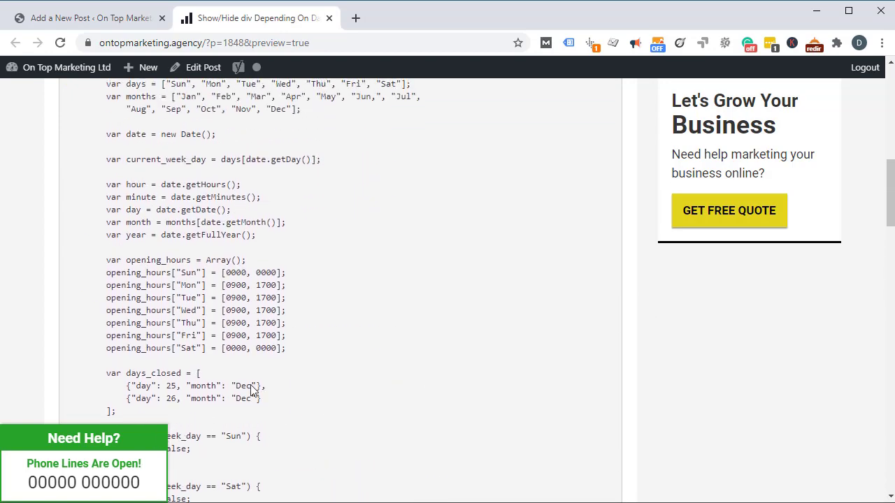
{"action": "scroll", "scroll_direction": "up", "scroll_amount": 3}
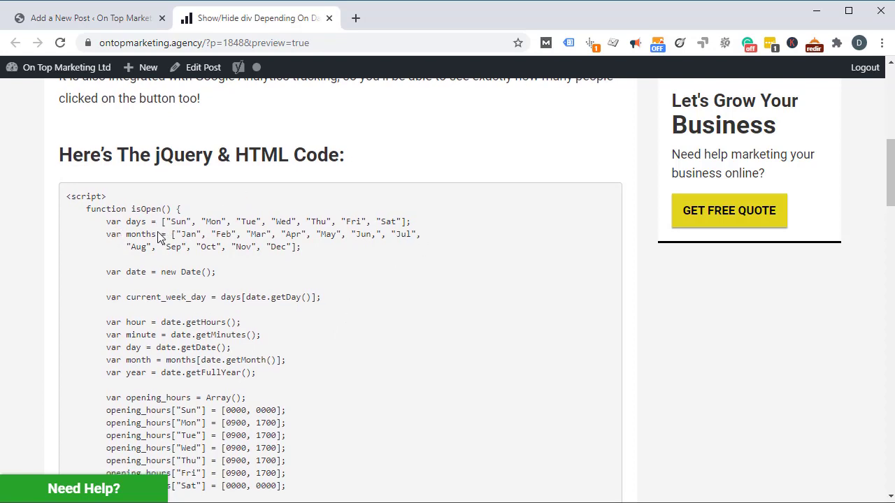
{"action": "scroll", "scroll_direction": "down", "scroll_amount": 3}
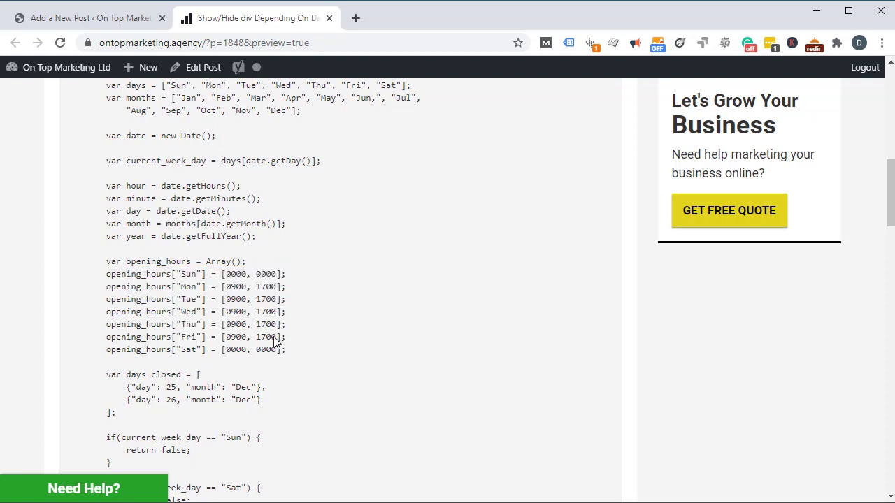
{"action": "double_click", "coordinate": [235, 287]}
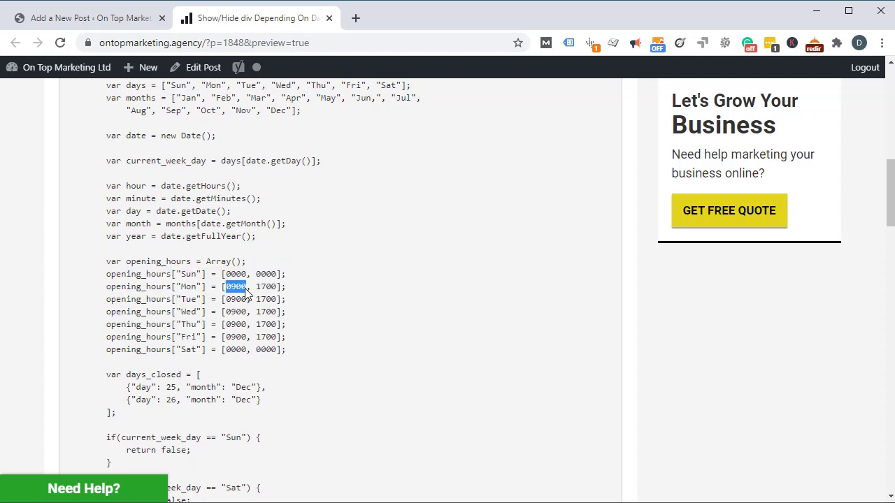
{"action": "mouse_move", "coordinate": [305, 302]}
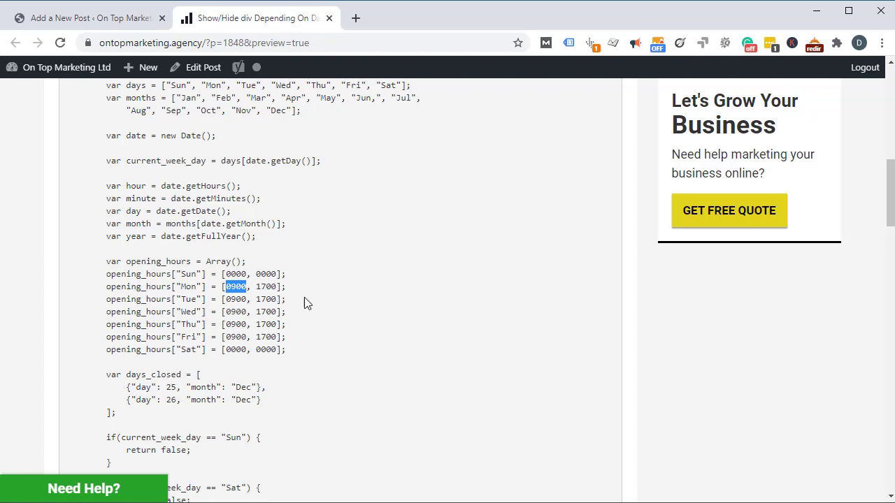
{"action": "mouse_move", "coordinate": [246, 292]}
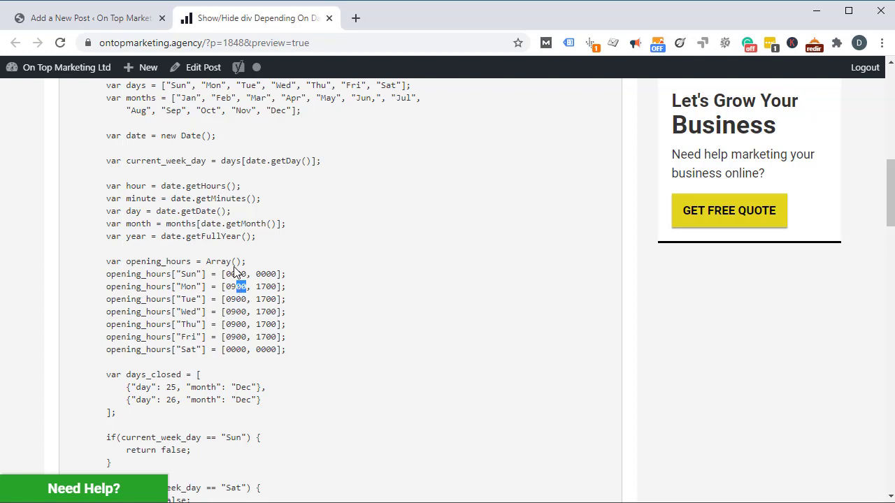
{"action": "double_click", "coordinate": [234, 274]}
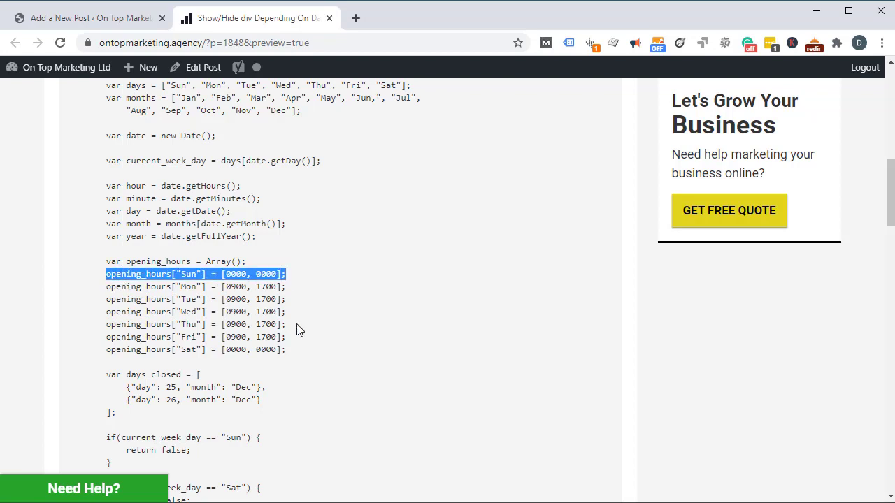
{"action": "mouse_move", "coordinate": [352, 345]}
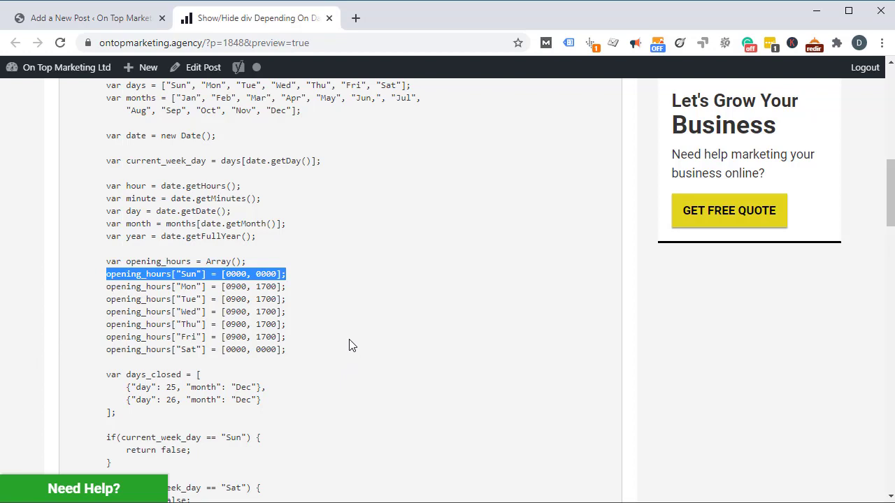
{"action": "mouse_move", "coordinate": [234, 308]}
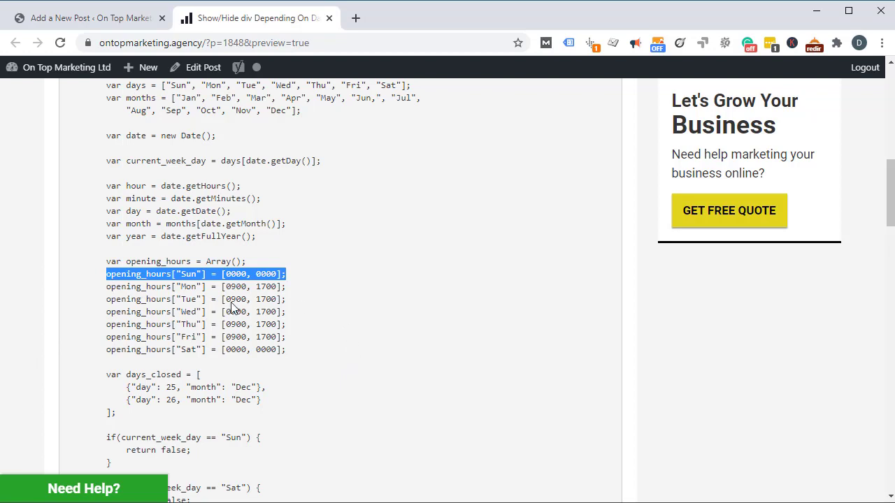
{"action": "mouse_move", "coordinate": [355, 322]}
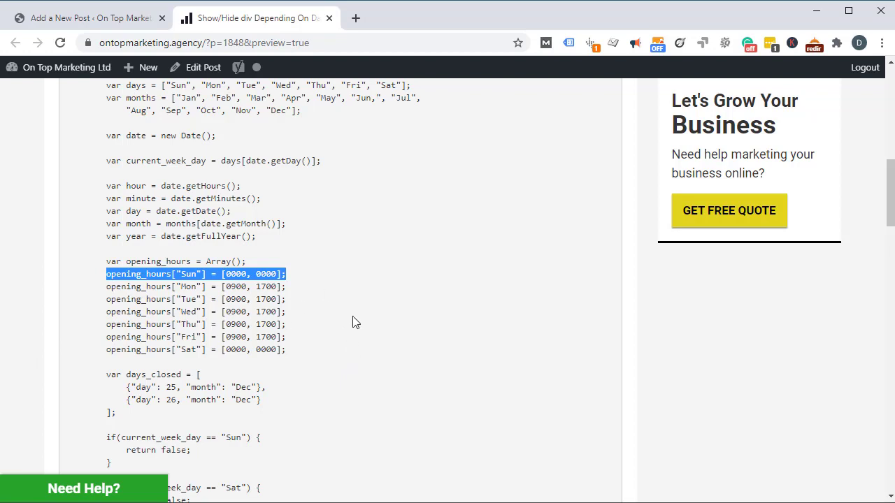
{"action": "mouse_move", "coordinate": [418, 342]}
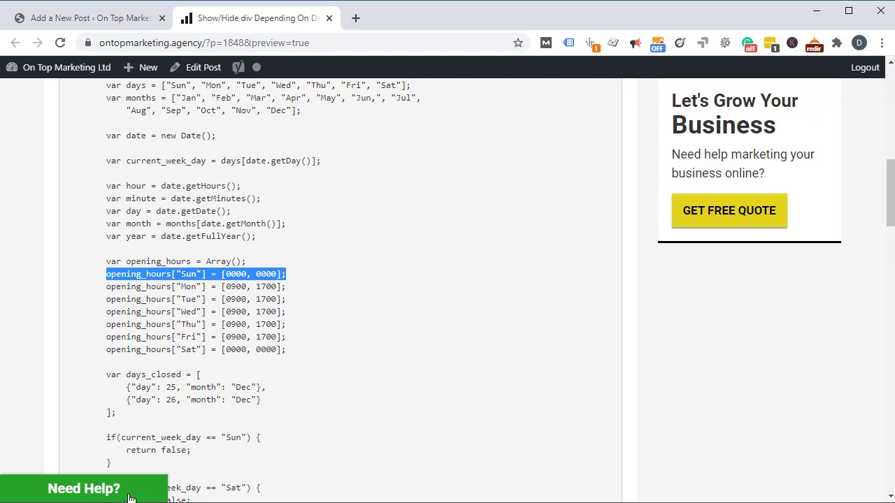
{"action": "mouse_move", "coordinate": [803, 491]}
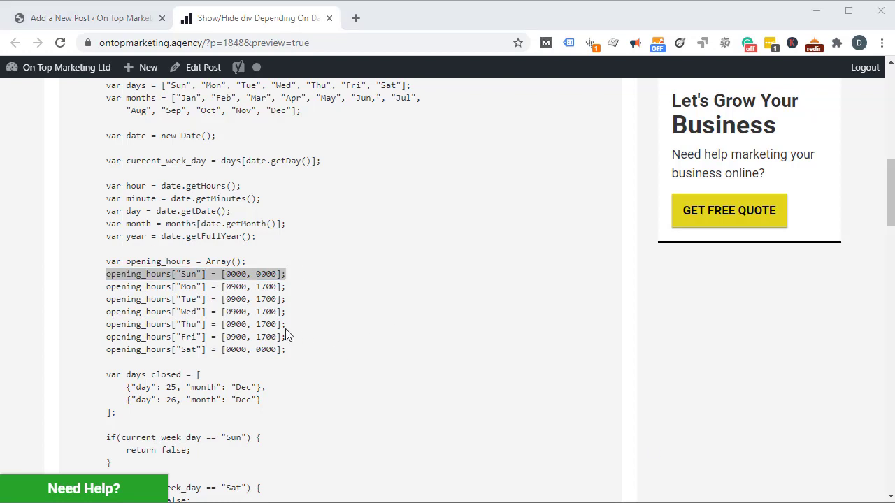
{"action": "mouse_move", "coordinate": [283, 262]}
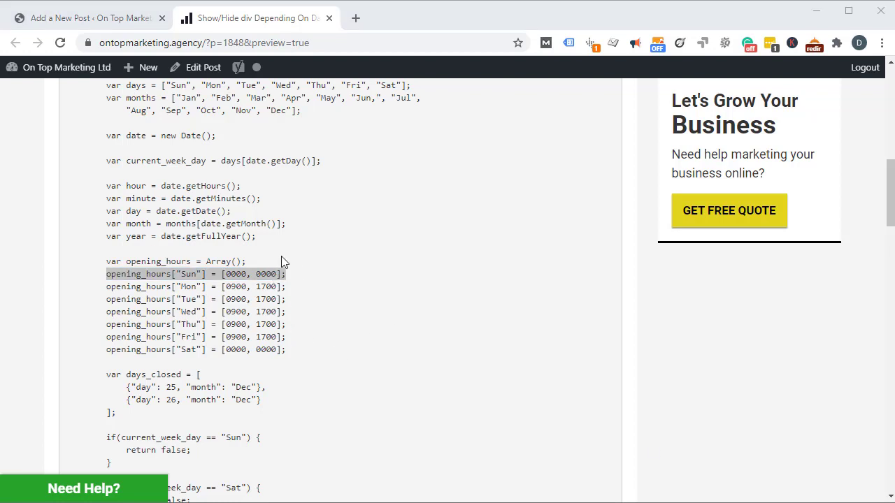
{"action": "mouse_move", "coordinate": [254, 362]}
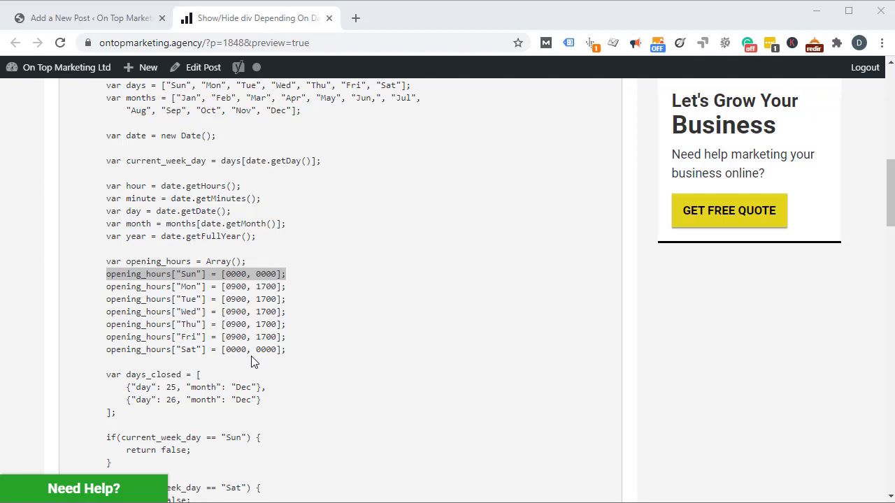
{"action": "mouse_move", "coordinate": [251, 363]}
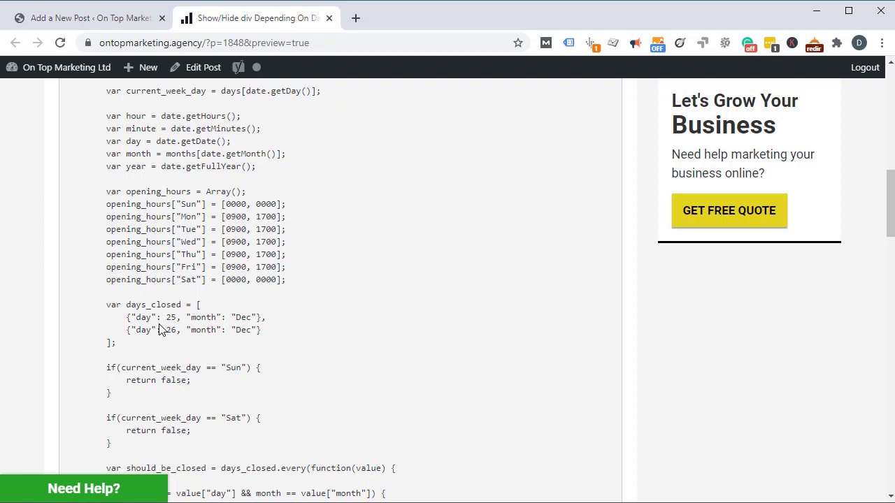
{"action": "double_click", "coordinate": [241, 318]}
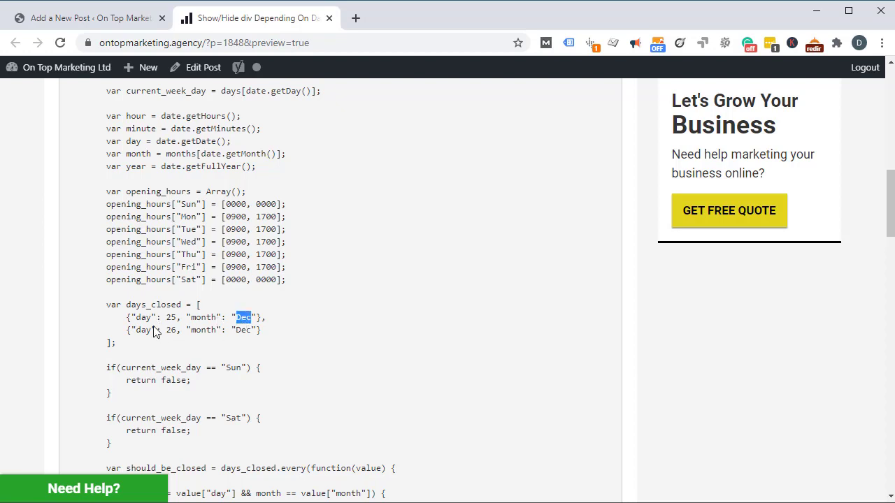
{"action": "double_click", "coordinate": [171, 329]}
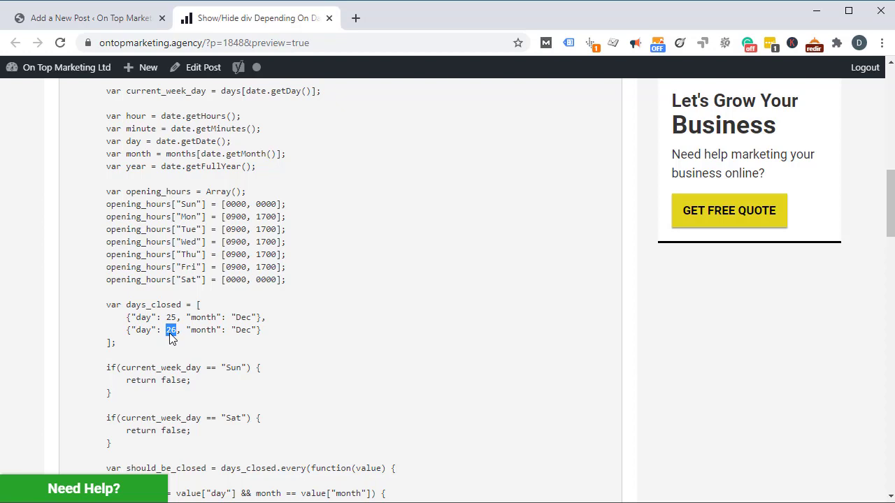
{"action": "mouse_move", "coordinate": [311, 355]}
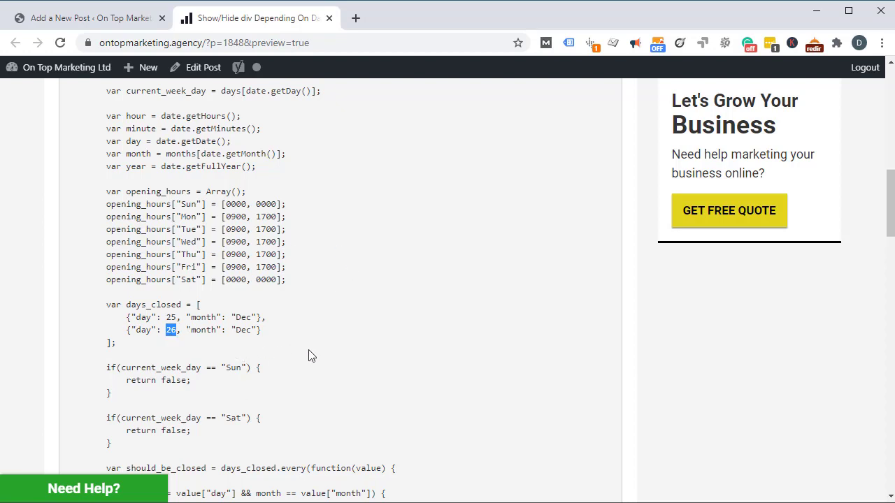
{"action": "mouse_move", "coordinate": [279, 325]}
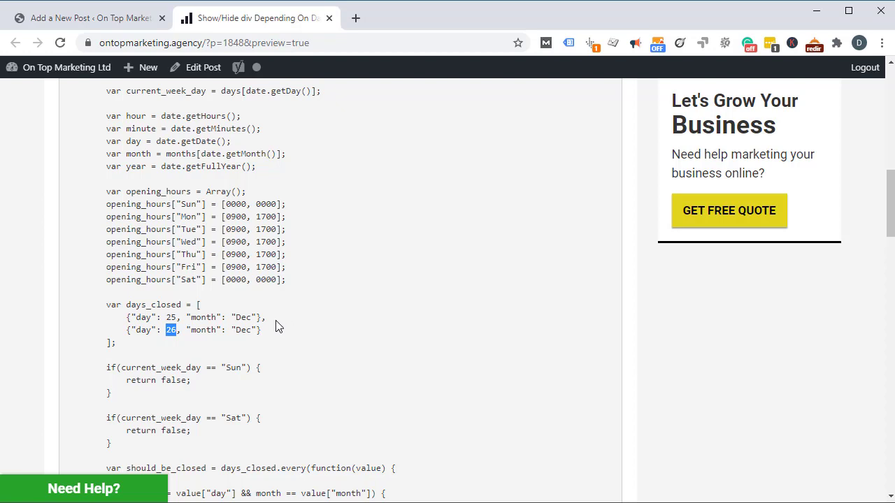
{"action": "left_click_drag", "start_coordinate": [168, 331], "coordinate": [260, 330]}
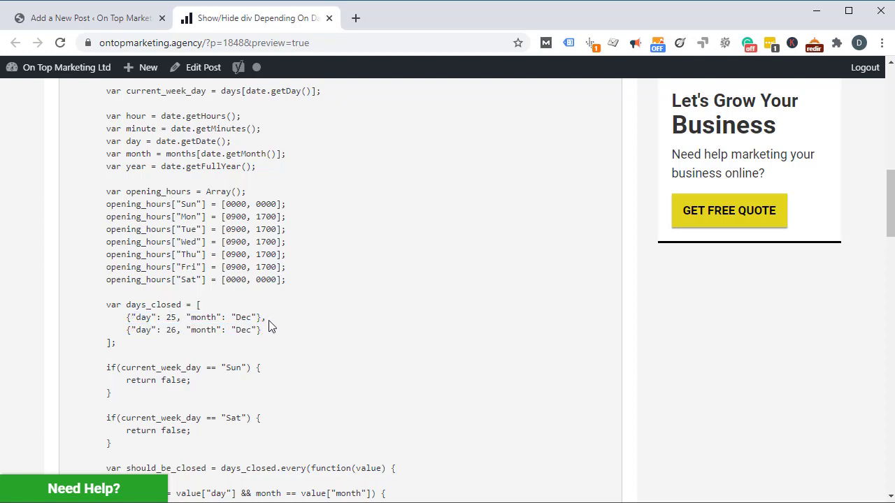
{"action": "mouse_move", "coordinate": [145, 352]}
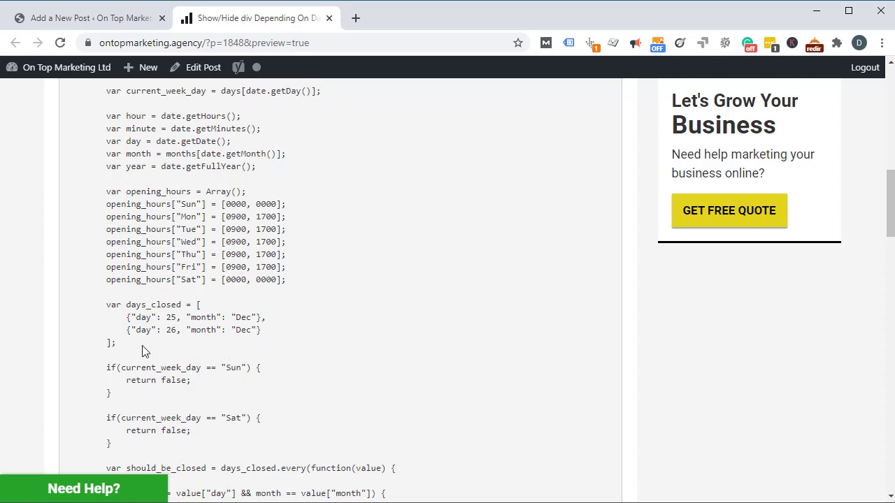
{"action": "mouse_move", "coordinate": [243, 362]}
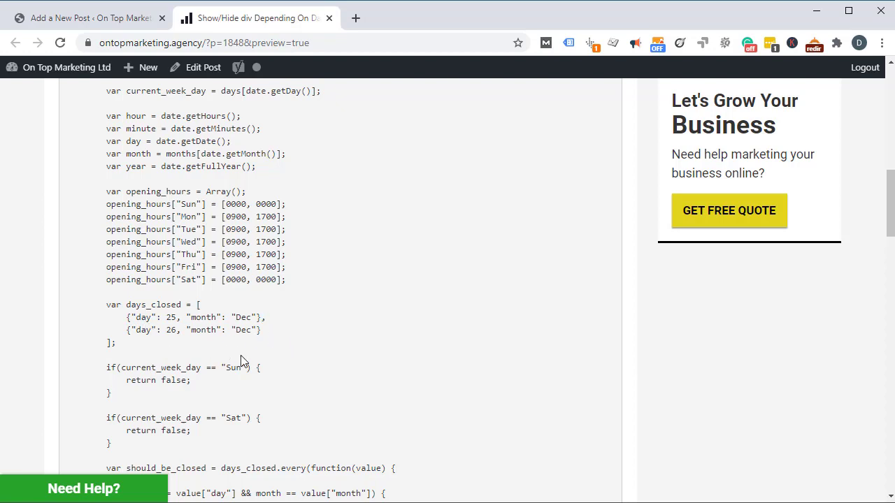
{"action": "mouse_move", "coordinate": [410, 430]}
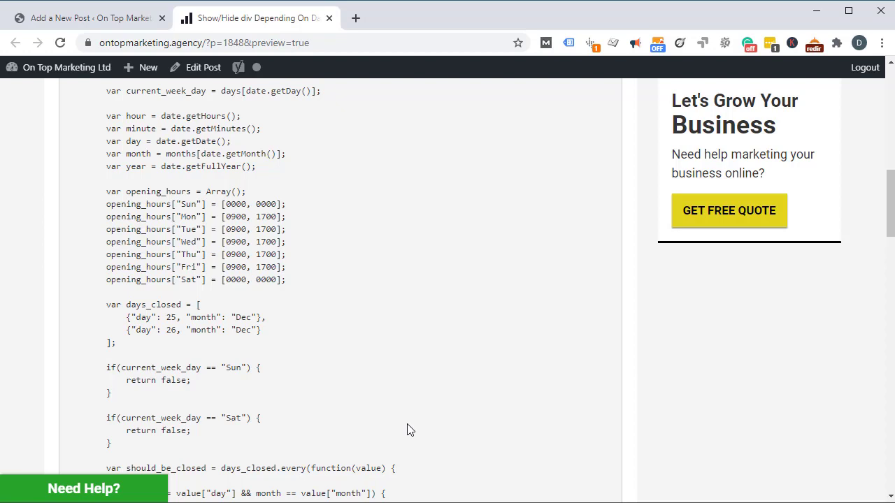
{"action": "mouse_move", "coordinate": [398, 433]}
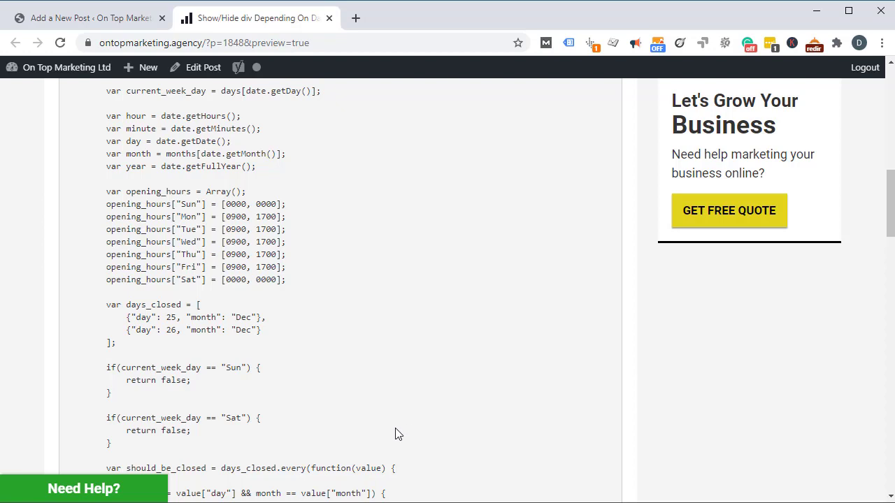
{"action": "mouse_move", "coordinate": [401, 374]}
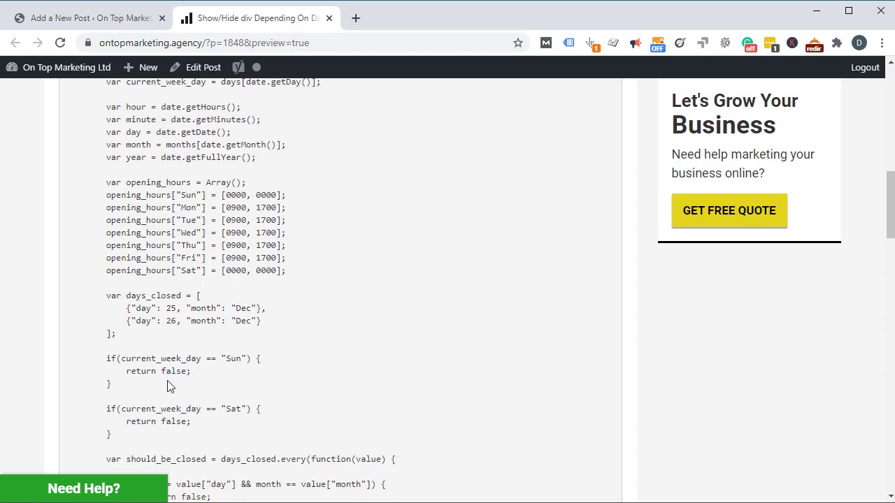
{"action": "scroll", "scroll_direction": "down", "scroll_amount": 3}
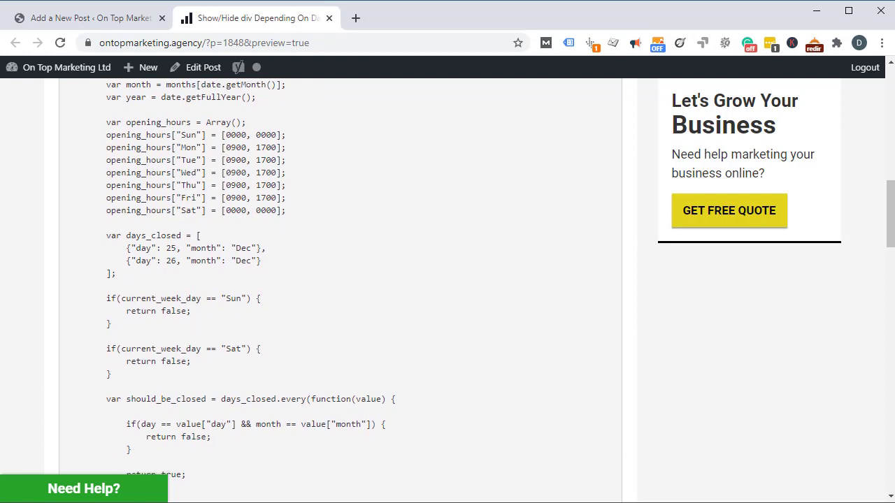
{"action": "double_click", "coordinate": [159, 299]}
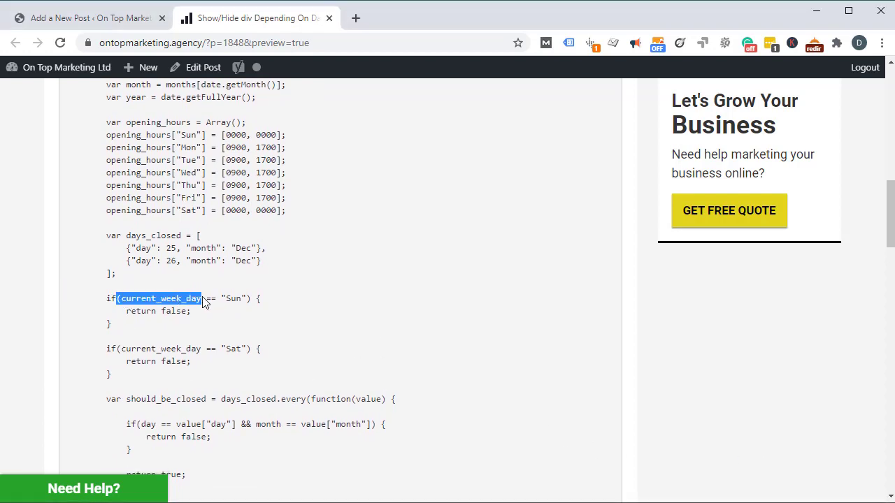
{"action": "double_click", "coordinate": [233, 299]}
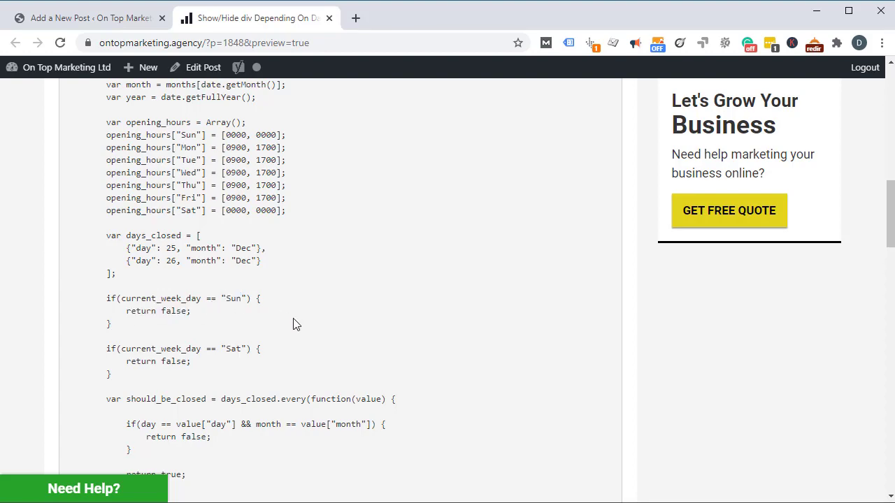
{"action": "mouse_move", "coordinate": [238, 301]}
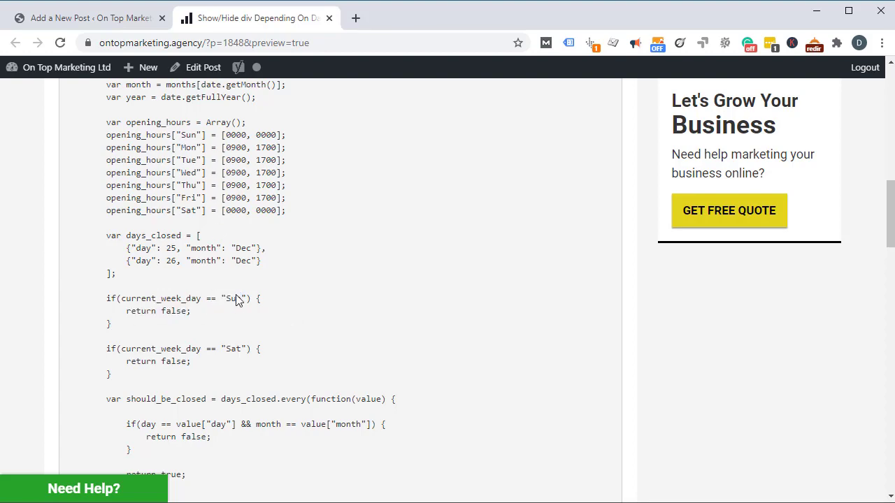
{"action": "double_click", "coordinate": [232, 298]}
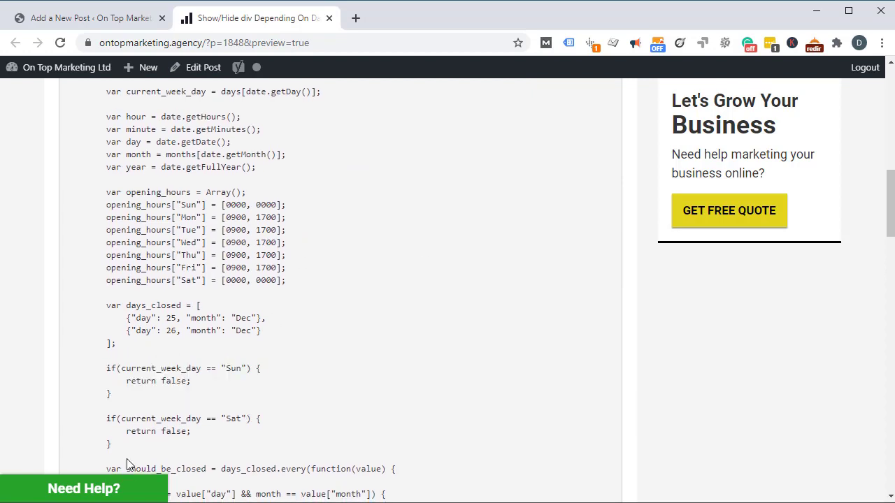
{"action": "scroll", "scroll_direction": "down", "scroll_amount": 3}
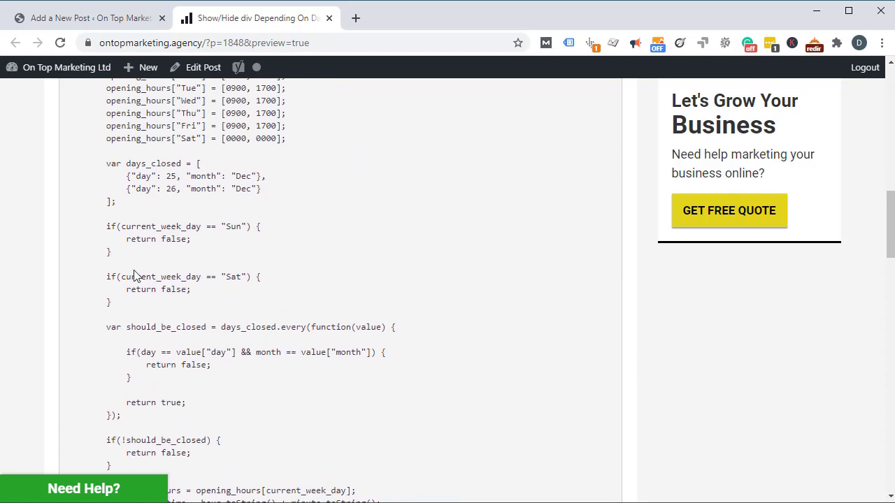
{"action": "scroll", "scroll_direction": "up", "scroll_amount": 3}
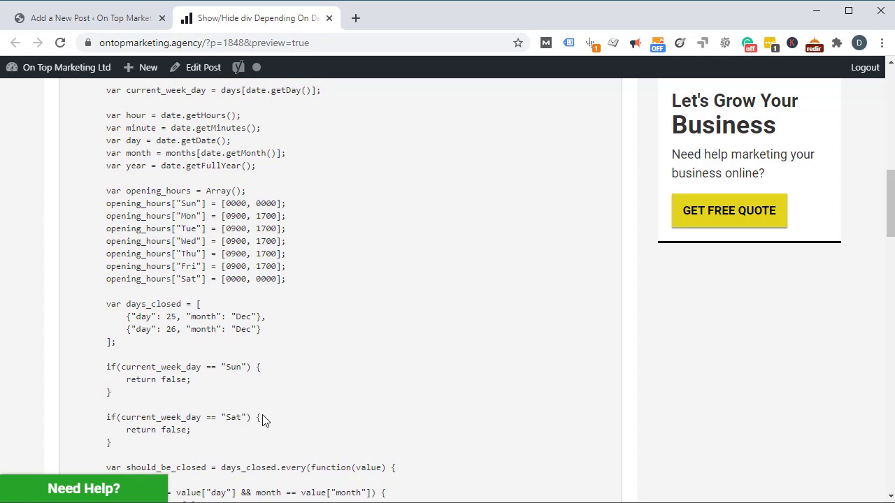
{"action": "mouse_move", "coordinate": [317, 283]}
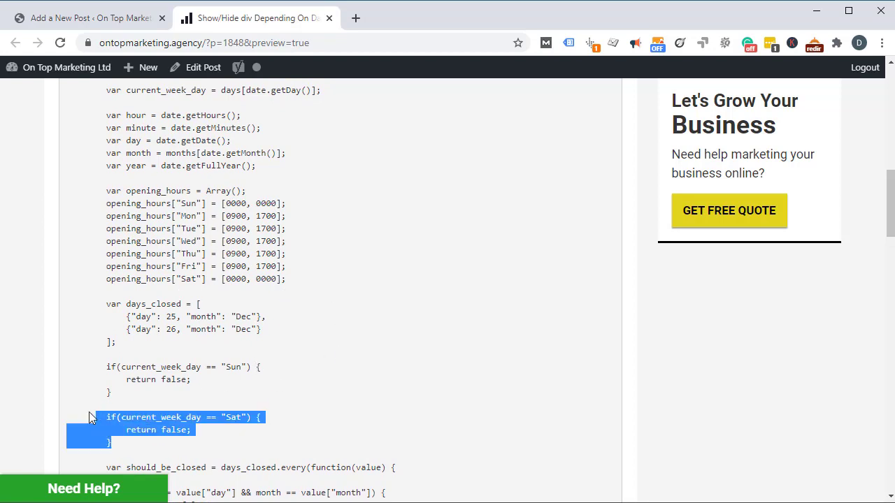
{"action": "double_click", "coordinate": [235, 279]}
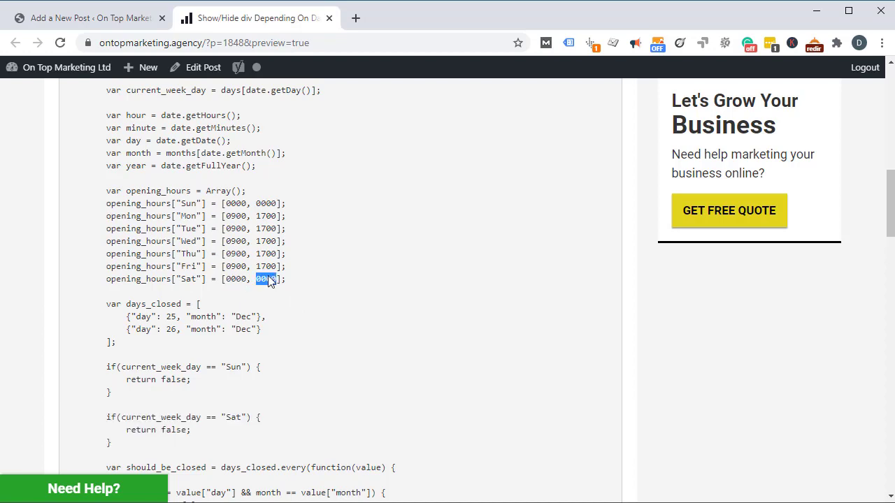
{"action": "scroll", "scroll_direction": "down", "scroll_amount": 3}
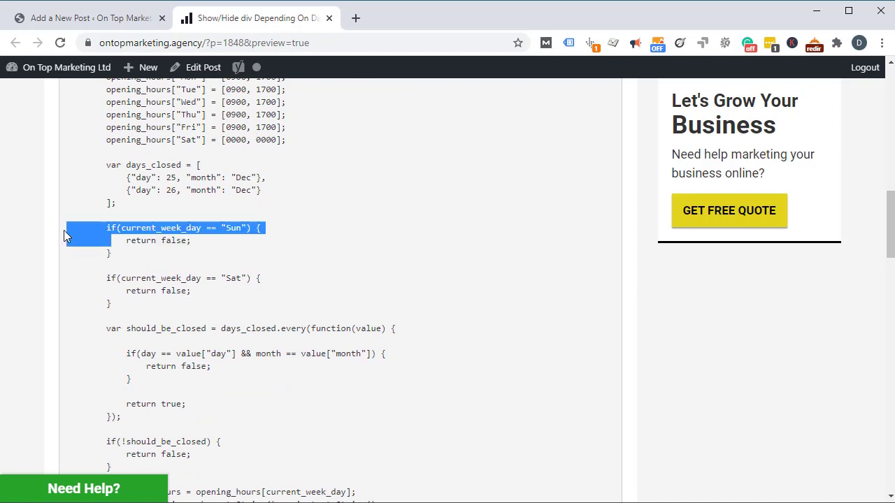
{"action": "left_click_drag", "start_coordinate": [67, 228], "coordinate": [248, 253]}
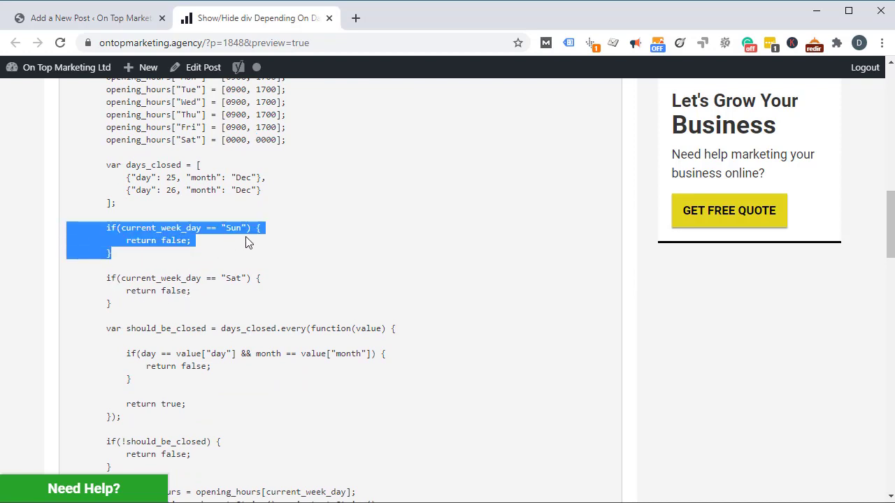
{"action": "scroll", "scroll_direction": "up", "scroll_amount": 3}
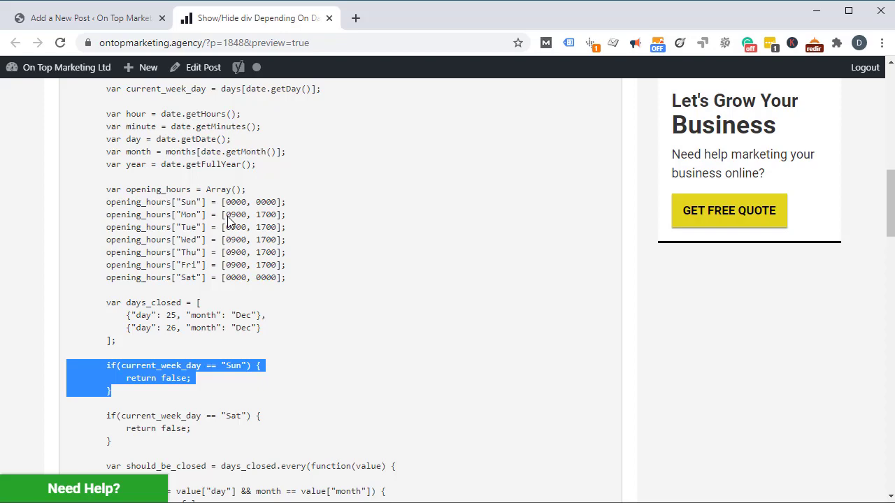
{"action": "scroll", "scroll_direction": "down", "scroll_amount": 3}
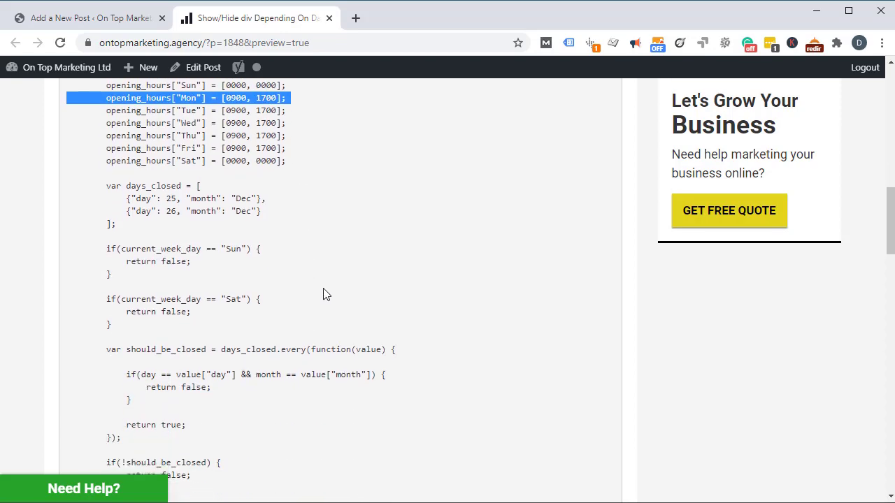
{"action": "scroll", "scroll_direction": "down", "scroll_amount": 3}
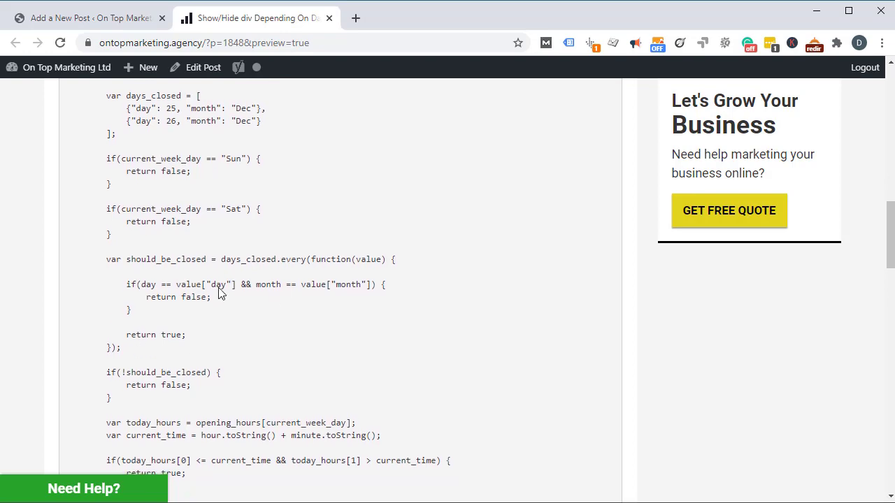
{"action": "scroll", "scroll_direction": "down", "scroll_amount": 3}
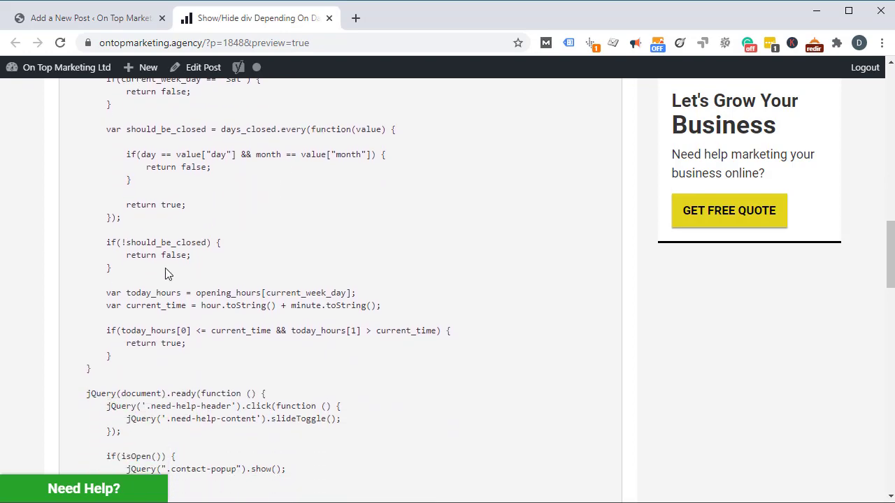
{"action": "scroll", "scroll_direction": "up", "scroll_amount": 3}
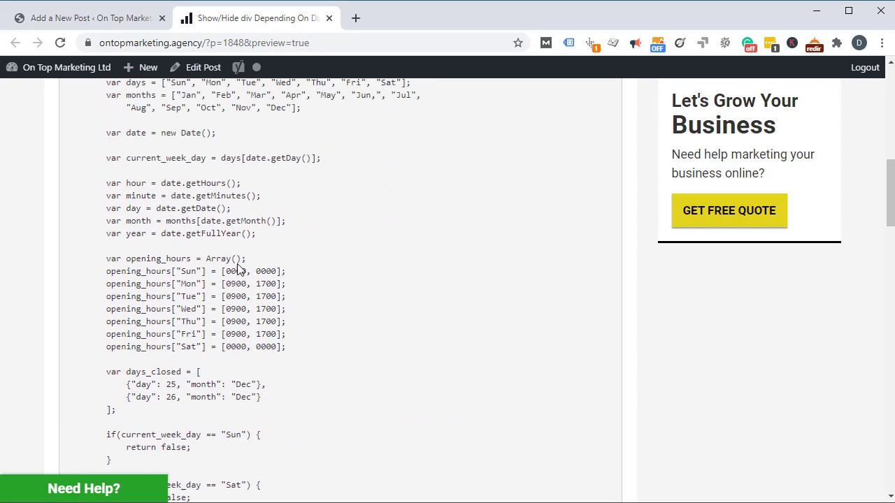
{"action": "scroll", "scroll_direction": "down", "scroll_amount": 3}
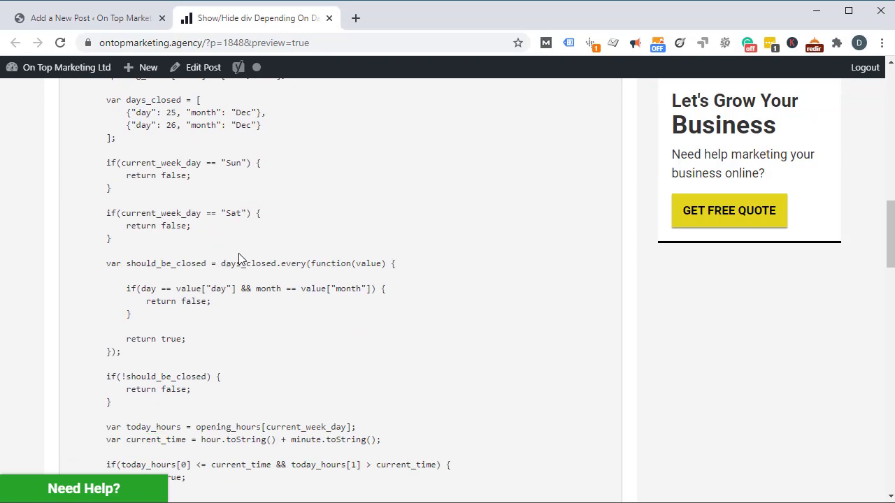
{"action": "scroll", "scroll_direction": "down", "scroll_amount": 3}
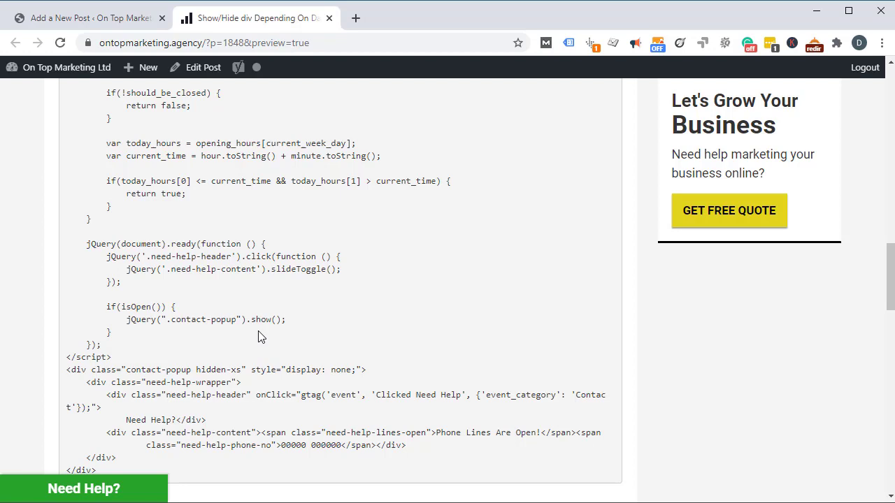
{"action": "mouse_move", "coordinate": [145, 270]}
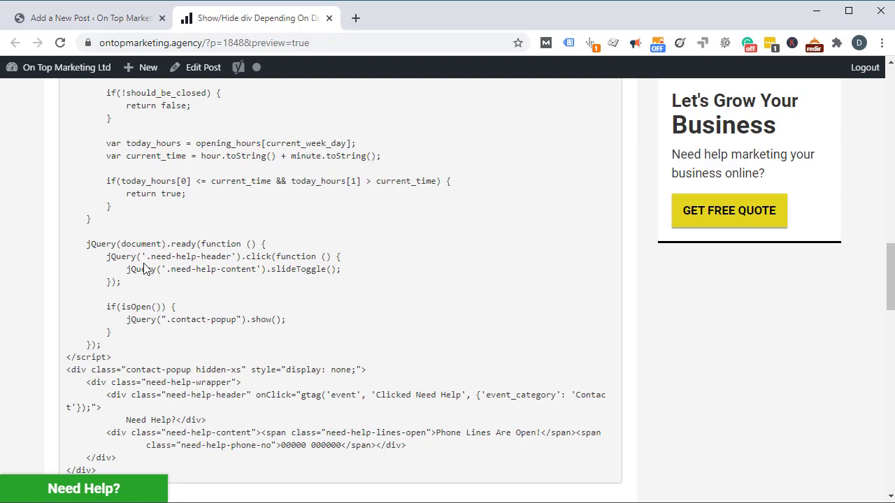
{"action": "left_click_drag", "start_coordinate": [106, 256], "coordinate": [120, 283]}
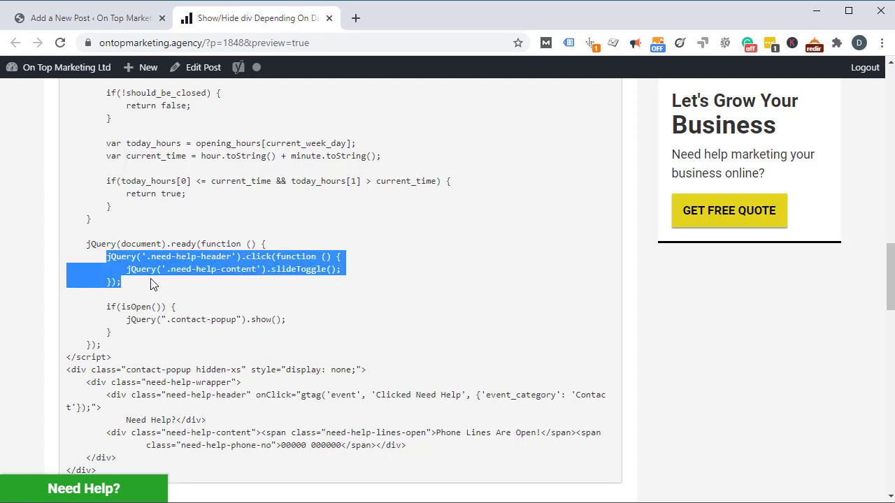
{"action": "left_click", "coordinate": [209, 269]}
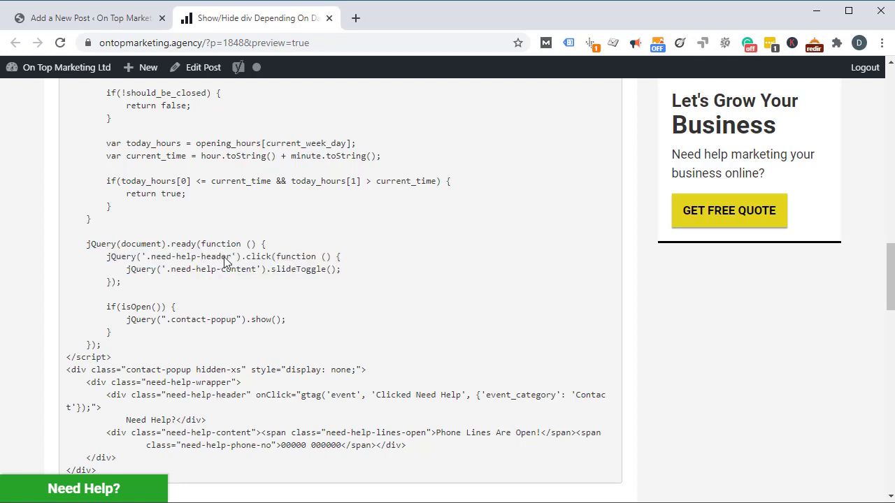
{"action": "mouse_move", "coordinate": [173, 284]}
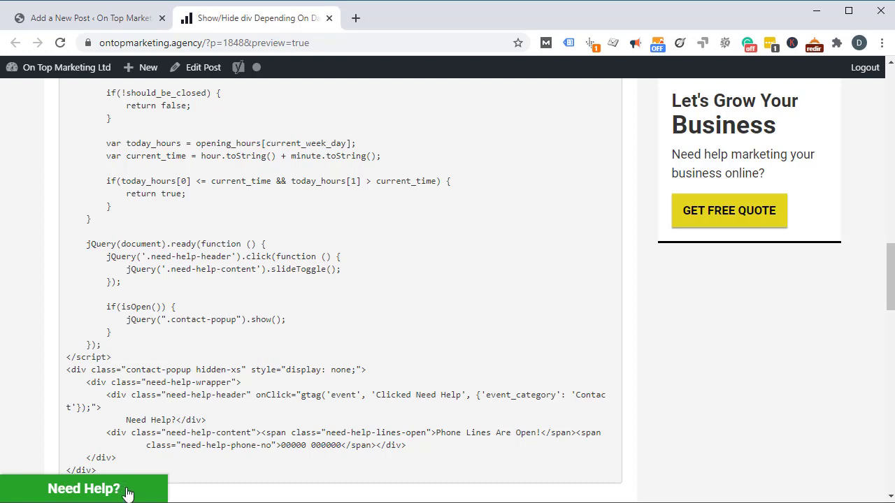
{"action": "mouse_move", "coordinate": [122, 493]}
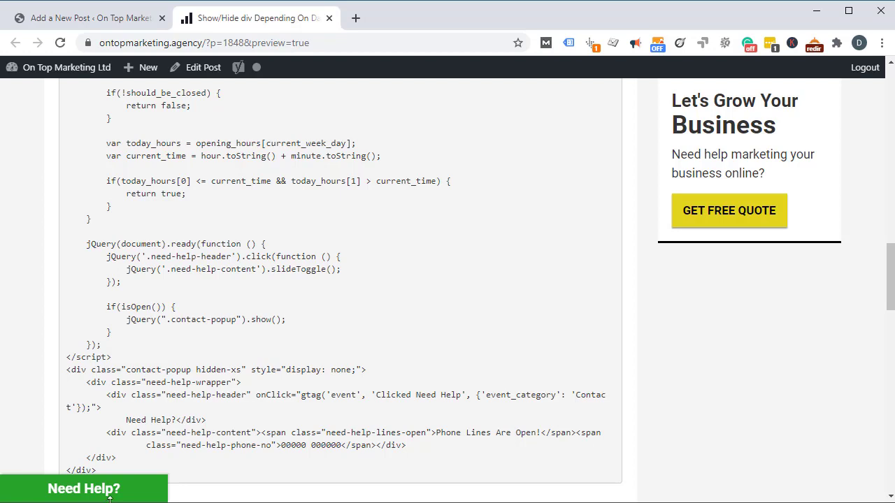
{"action": "mouse_move", "coordinate": [255, 320]}
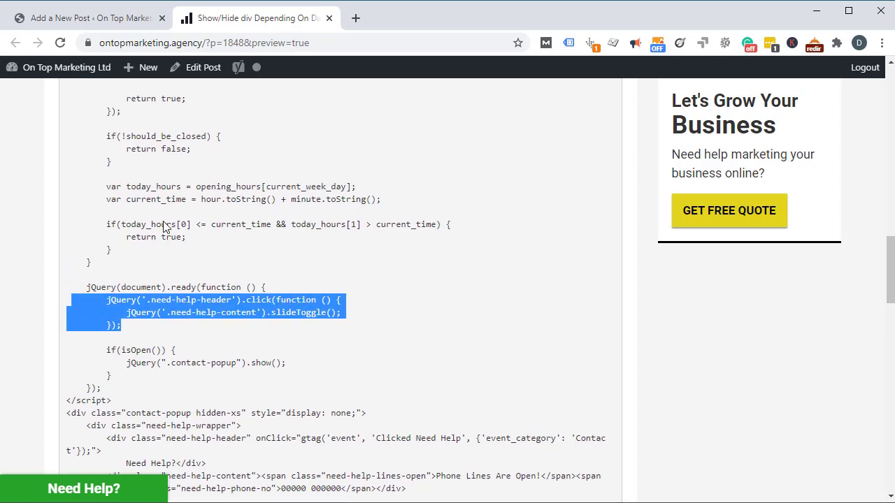
{"action": "scroll", "scroll_direction": "up", "scroll_amount": 3}
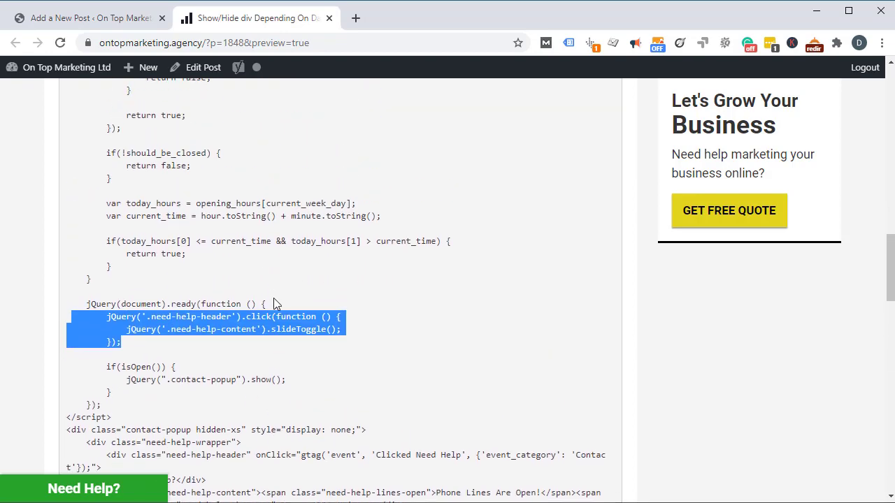
{"action": "scroll", "scroll_direction": "down", "scroll_amount": 3}
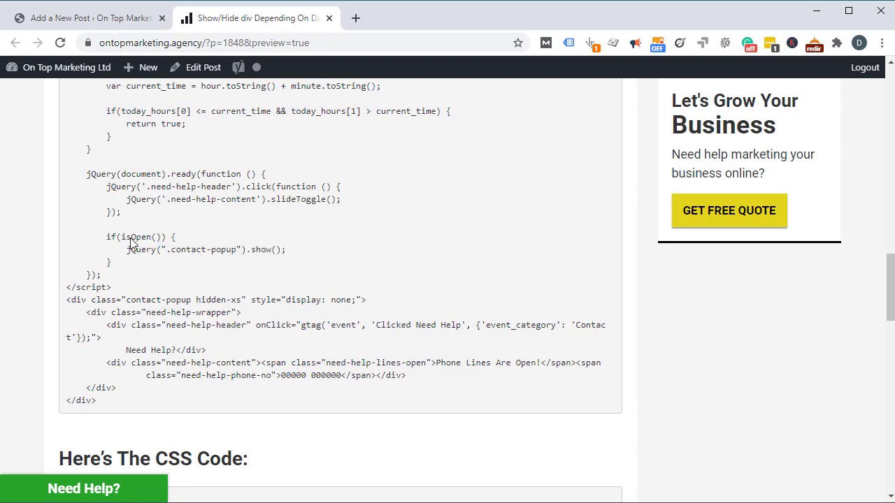
{"action": "scroll", "scroll_direction": "up", "scroll_amount": 3}
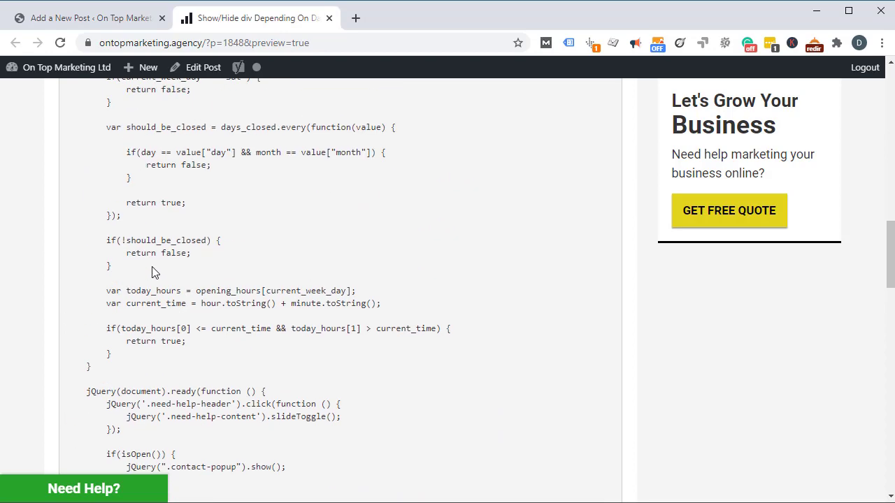
{"action": "scroll", "scroll_direction": "down", "scroll_amount": 3}
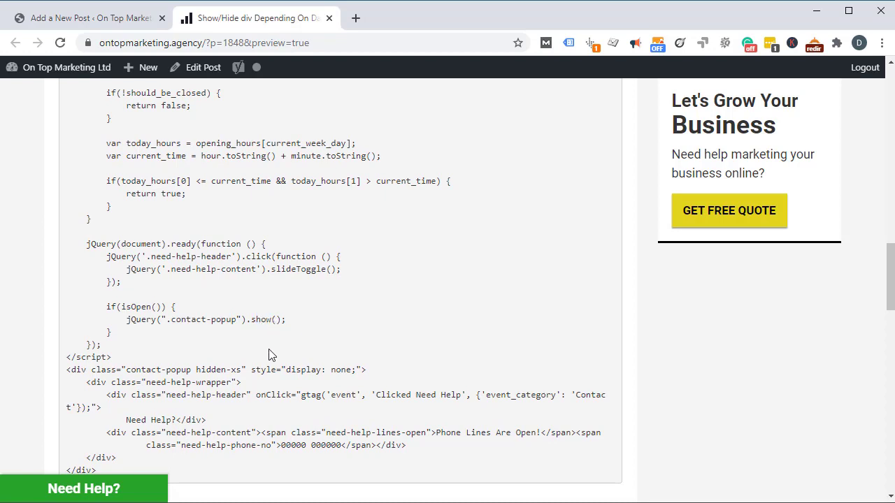
{"action": "double_click", "coordinate": [161, 370]}
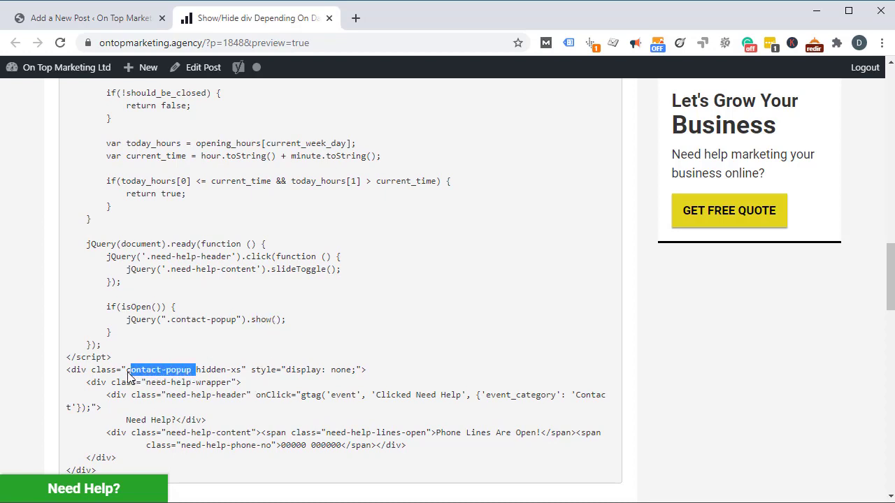
{"action": "double_click", "coordinate": [263, 370]}
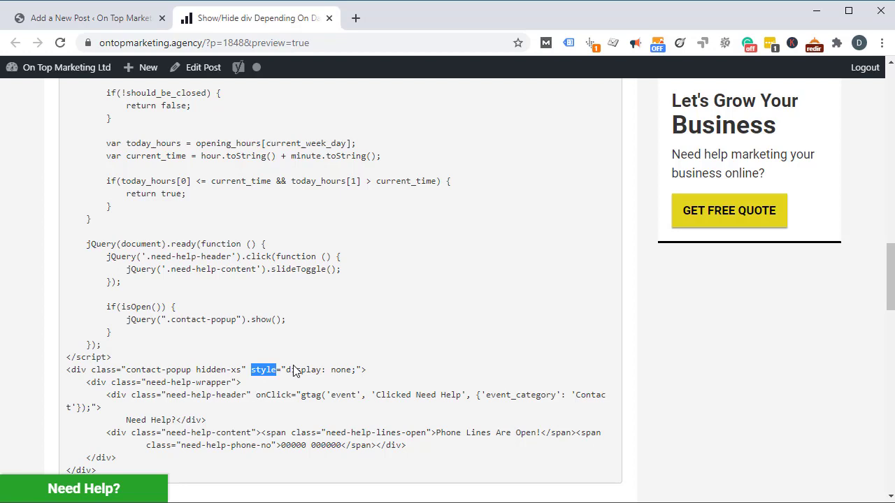
{"action": "left_click_drag", "start_coordinate": [263, 369], "coordinate": [358, 369]}
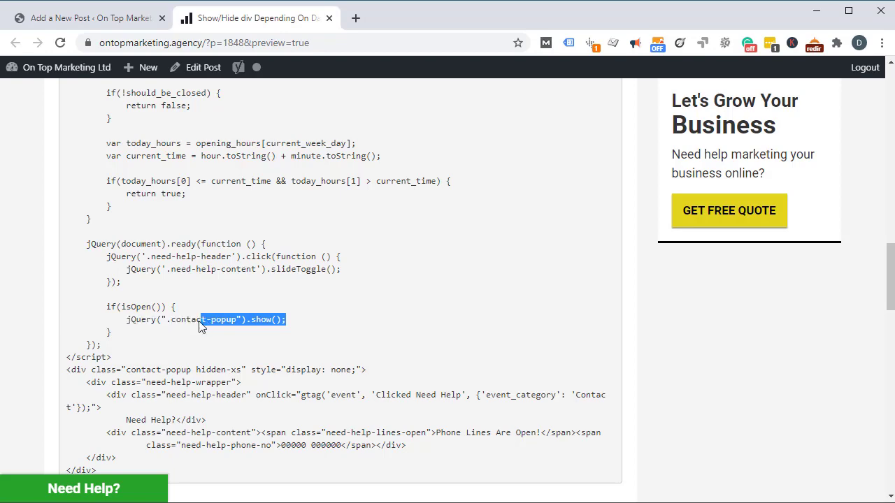
{"action": "double_click", "coordinate": [145, 307]}
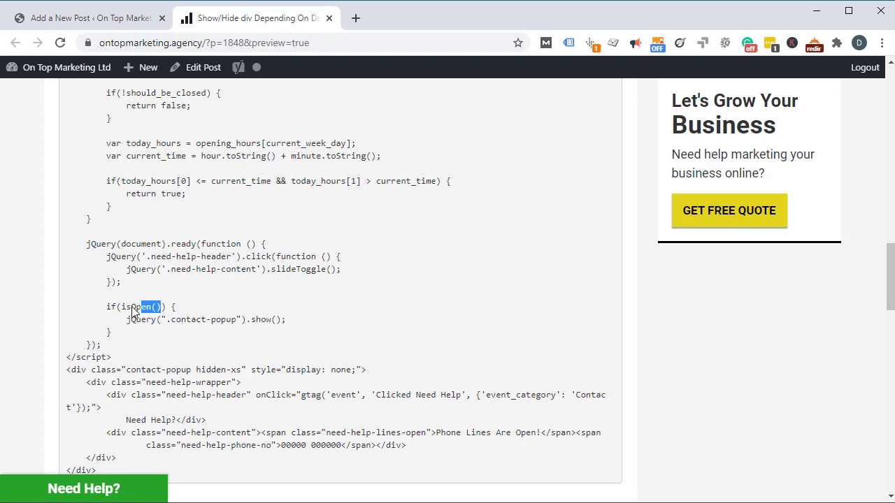
{"action": "scroll", "scroll_direction": "up", "scroll_amount": 3}
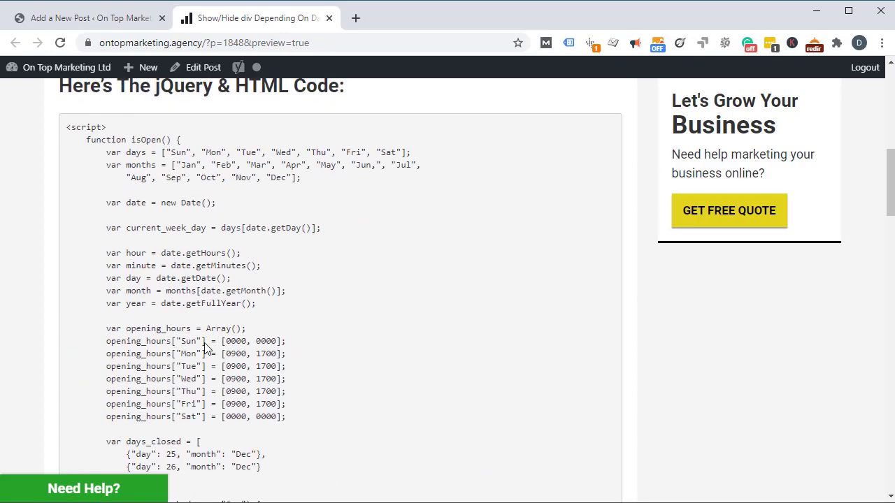
{"action": "scroll", "scroll_direction": "down", "scroll_amount": 3}
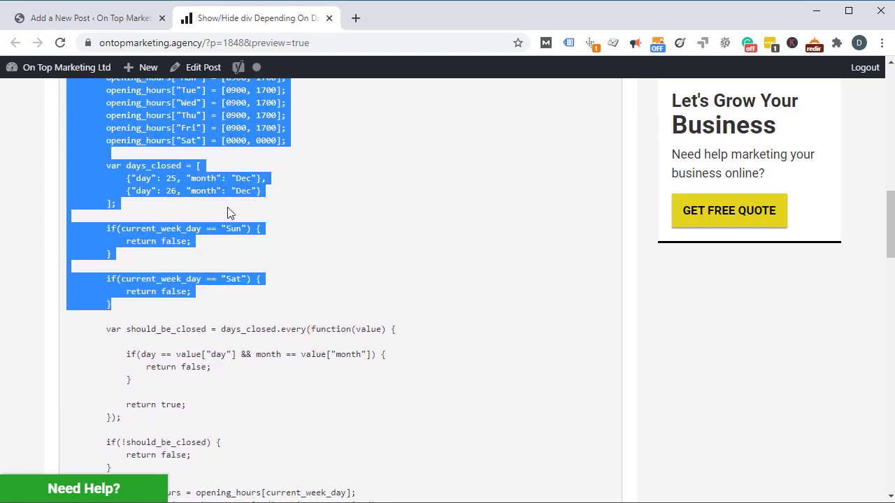
{"action": "scroll", "scroll_direction": "down", "scroll_amount": 3}
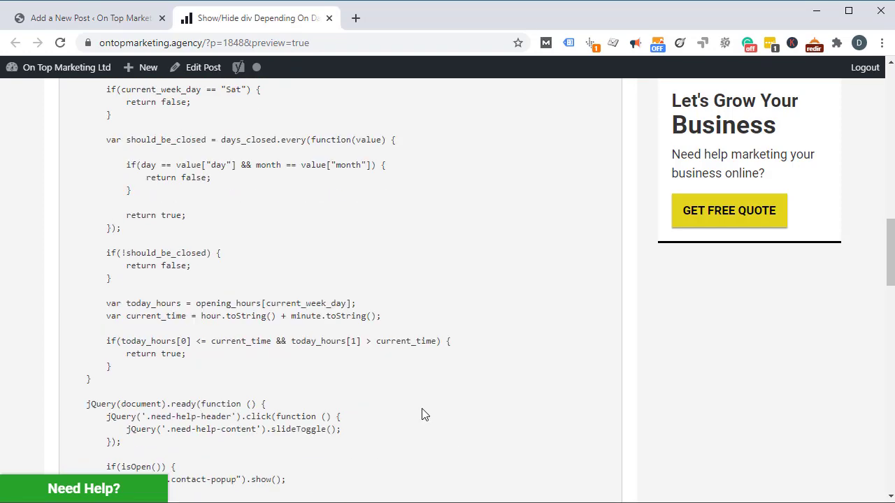
{"action": "scroll", "scroll_direction": "down", "scroll_amount": 3}
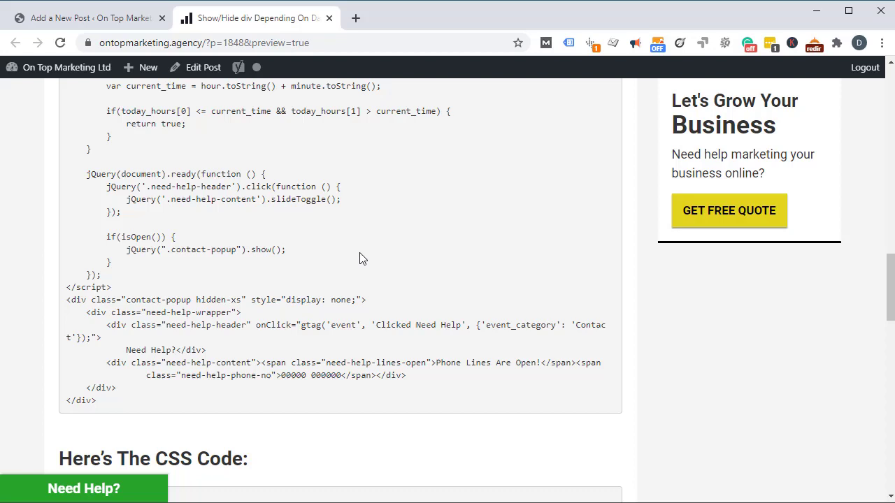
{"action": "mouse_move", "coordinate": [180, 288]}
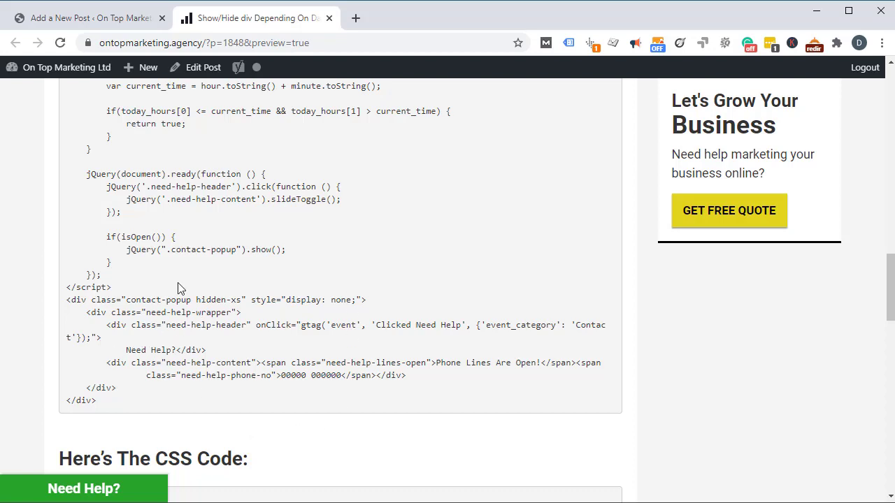
{"action": "double_click", "coordinate": [223, 250]}
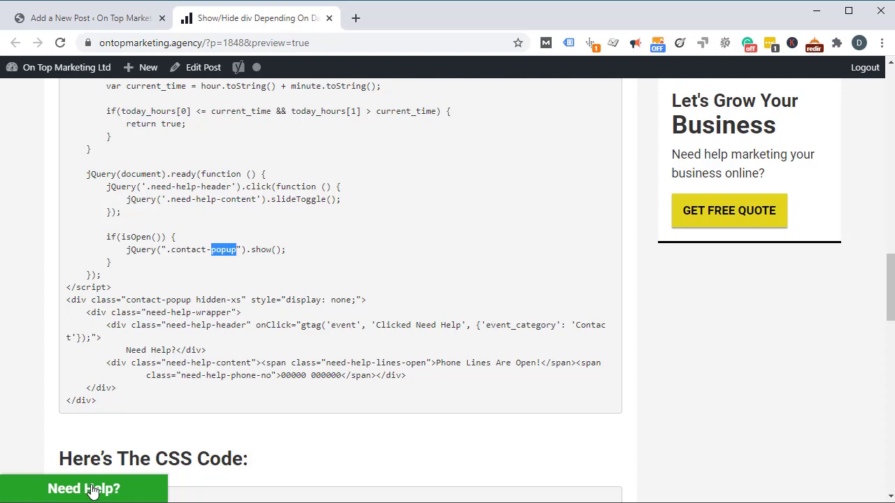
{"action": "left_click", "coordinate": [84, 488]}
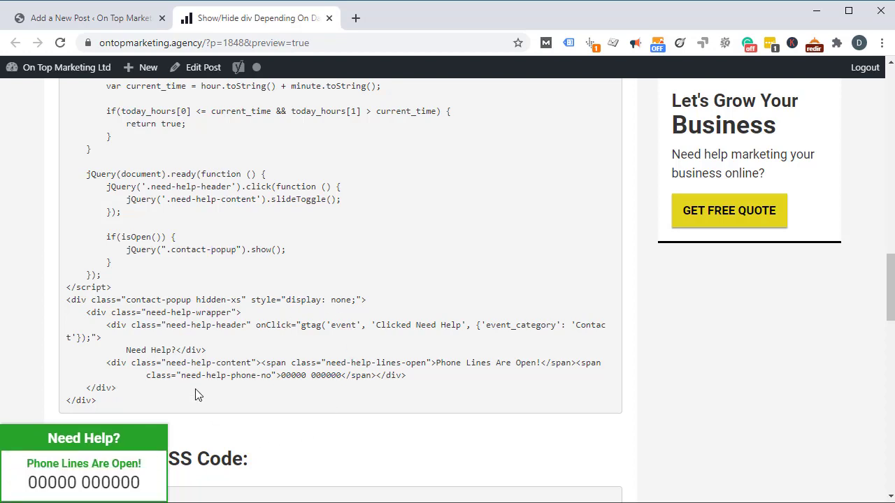
{"action": "scroll", "scroll_direction": "down", "scroll_amount": 3}
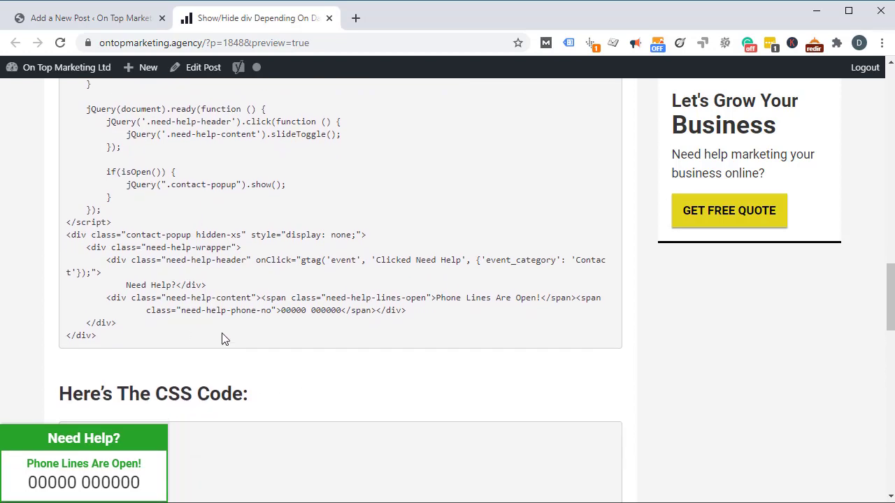
{"action": "scroll", "scroll_direction": "up", "scroll_amount": 3}
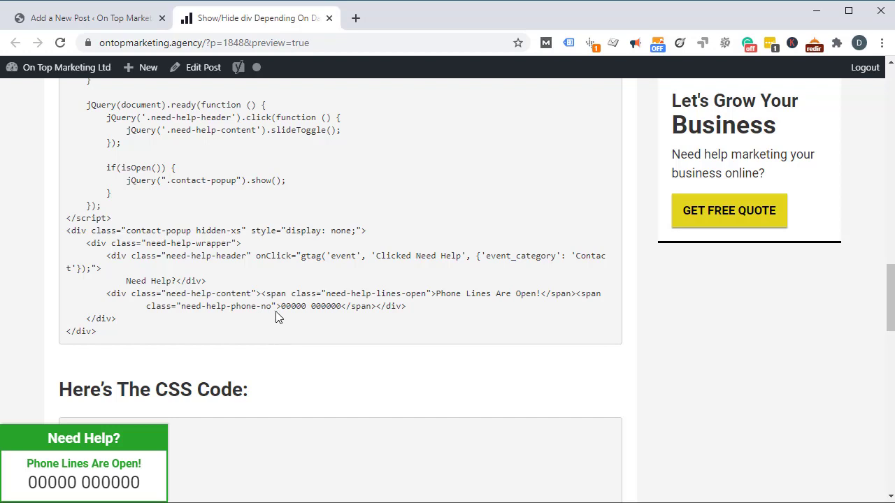
{"action": "mouse_move", "coordinate": [368, 332]}
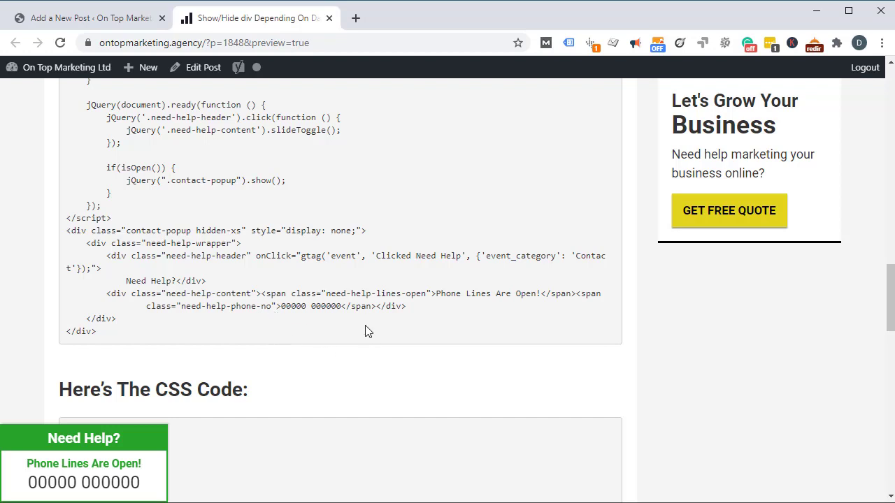
{"action": "mouse_move", "coordinate": [245, 233]}
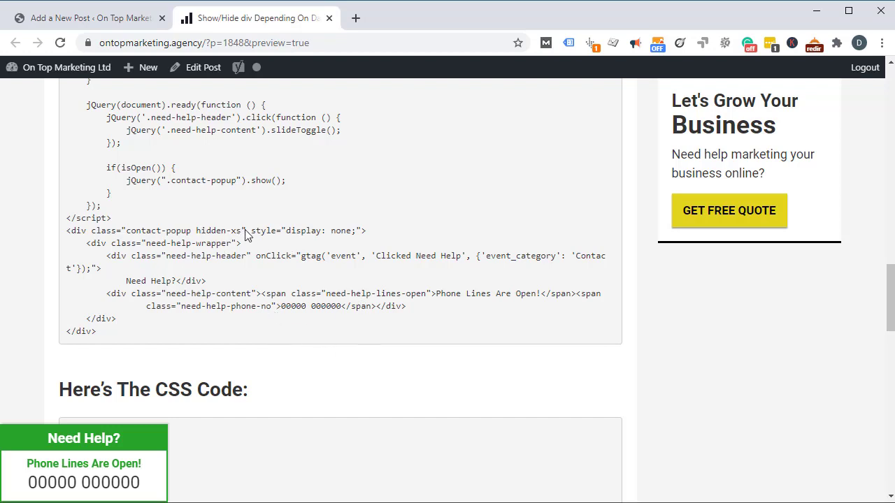
Step: Highlight the hidden-xs class in the popup HTML and right-click the code area
{"action": "double_click", "coordinate": [218, 231]}
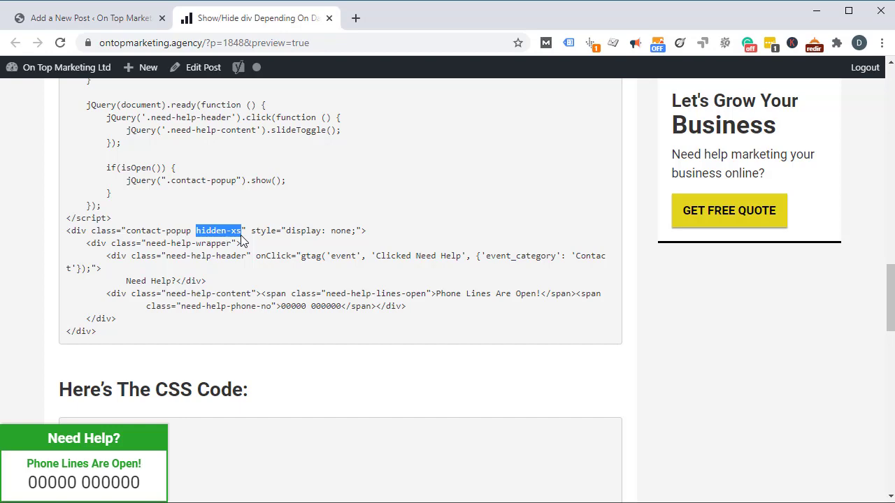
{"action": "right_click", "coordinate": [514, 349]}
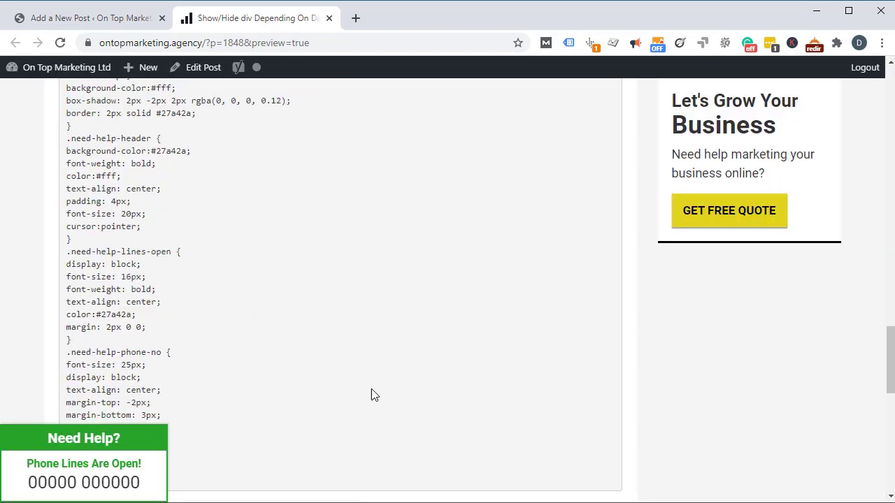
{"action": "mouse_move", "coordinate": [552, 480]}
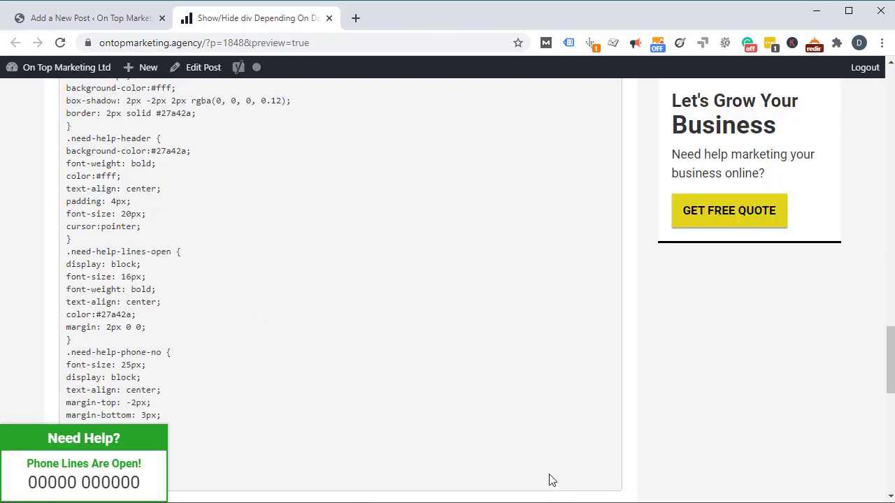
{"action": "mouse_move", "coordinate": [465, 443]}
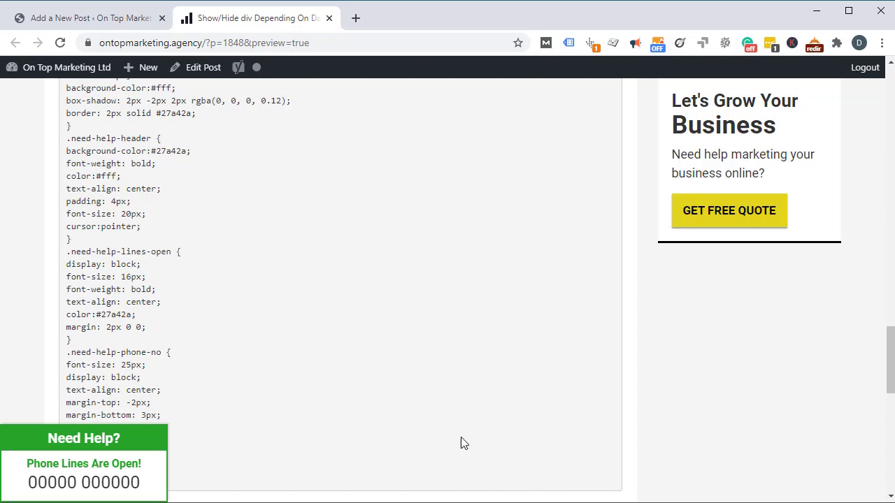
{"action": "mouse_move", "coordinate": [567, 438]}
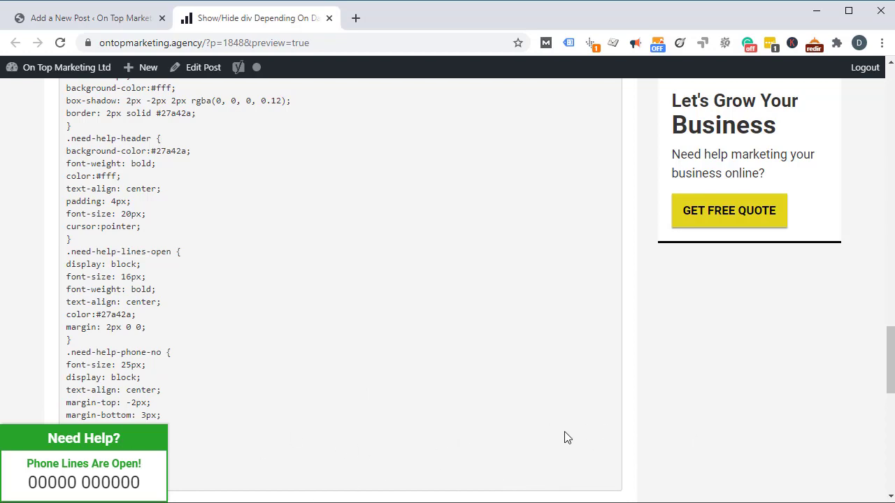
{"action": "mouse_move", "coordinate": [435, 367]}
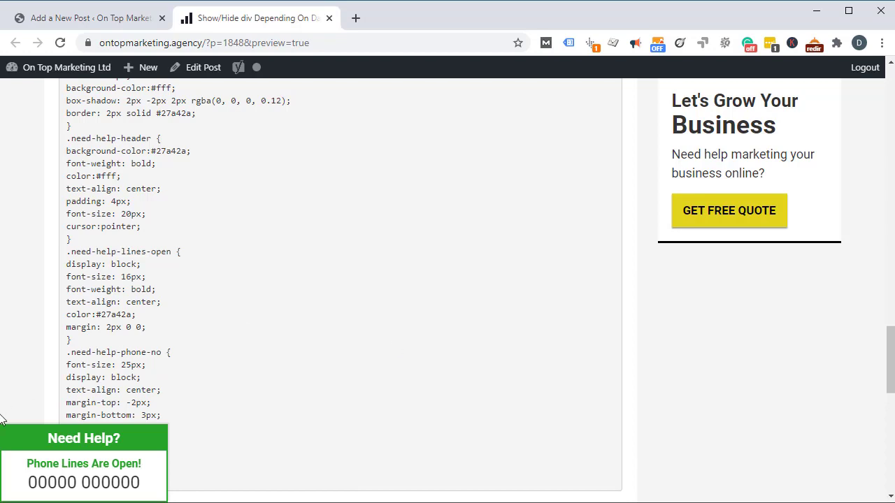
{"action": "mouse_move", "coordinate": [250, 438]}
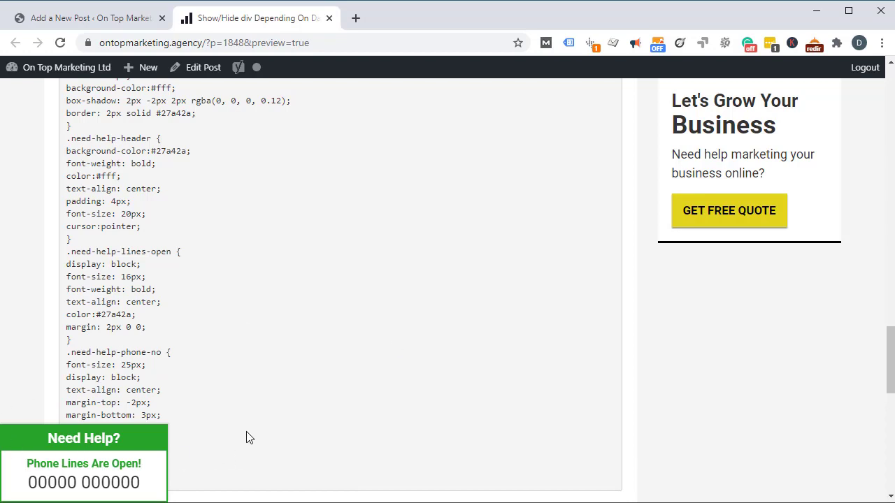
{"action": "mouse_move", "coordinate": [479, 474]}
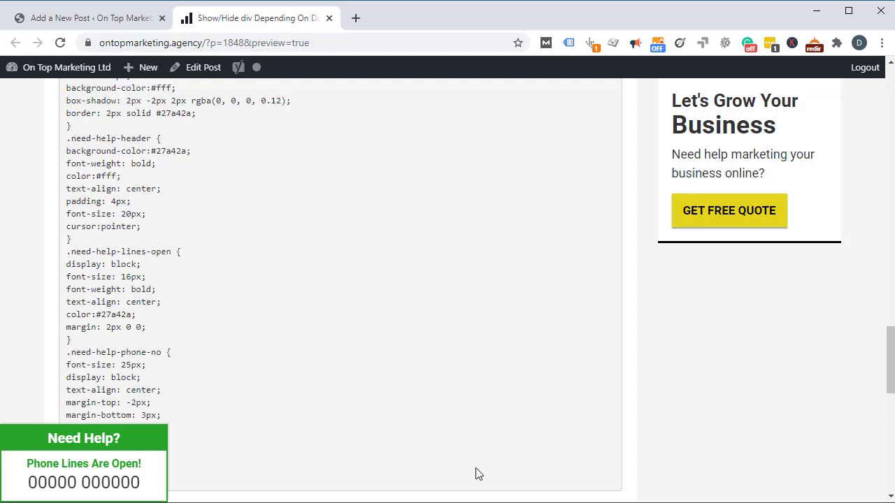
{"action": "mouse_move", "coordinate": [189, 431]}
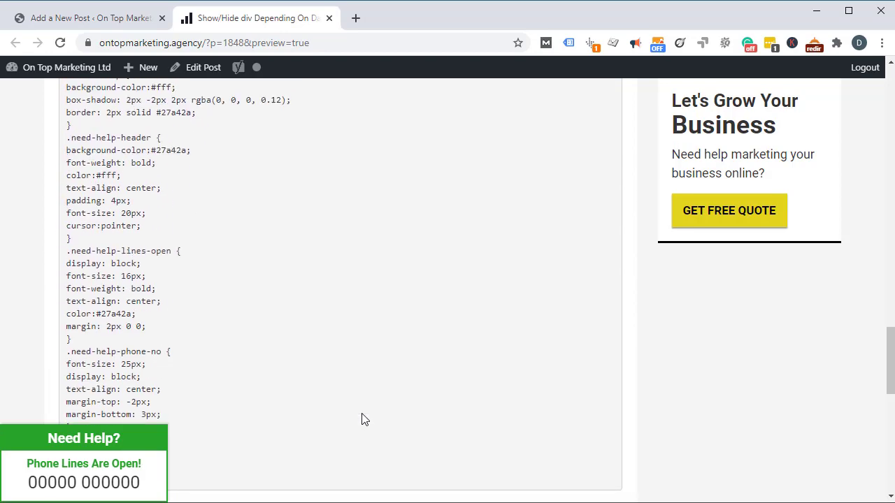
Step: Scroll back up to the popup HTML and highlight the hidden-xs class
{"action": "scroll", "scroll_direction": "up", "scroll_amount": 3}
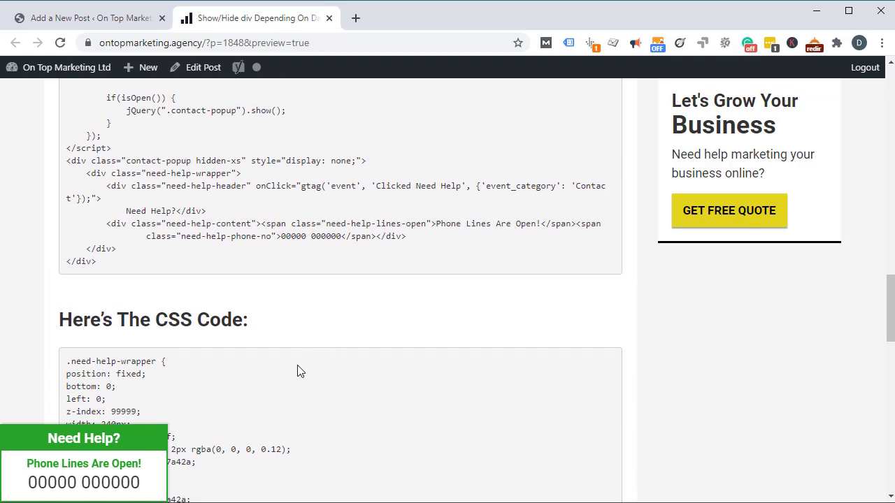
{"action": "mouse_move", "coordinate": [245, 160]}
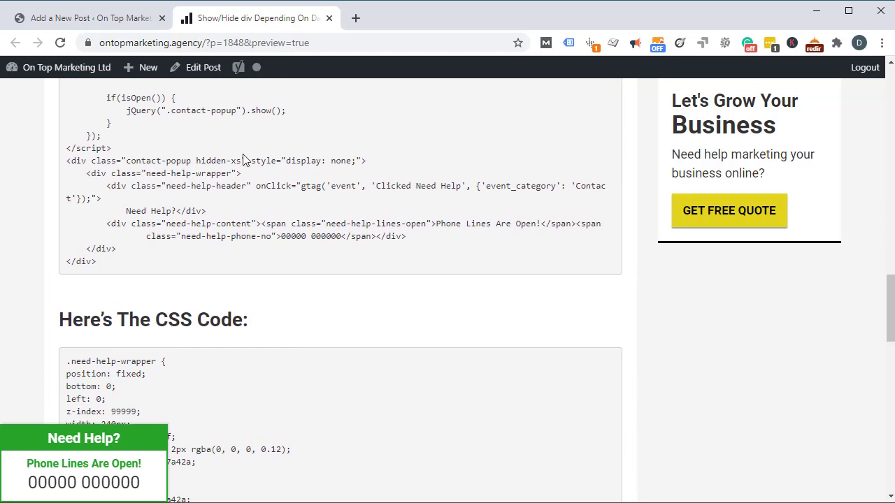
{"action": "double_click", "coordinate": [218, 161]}
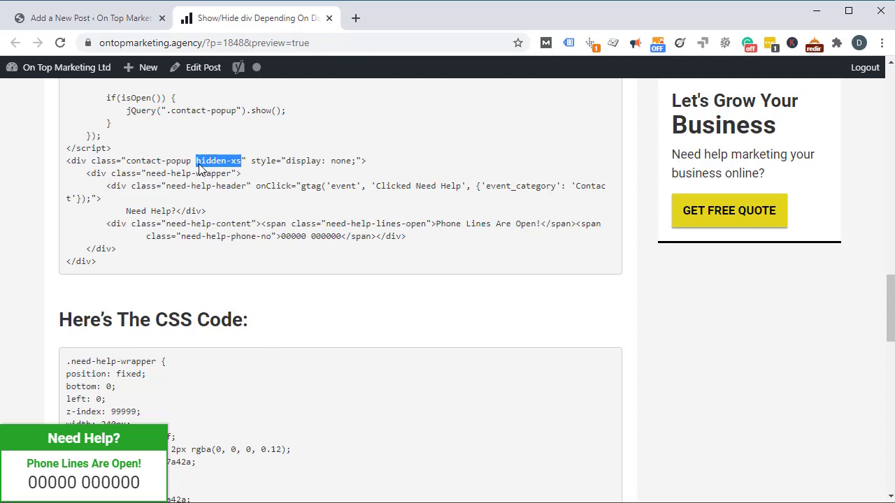
{"action": "double_click", "coordinate": [276, 186]}
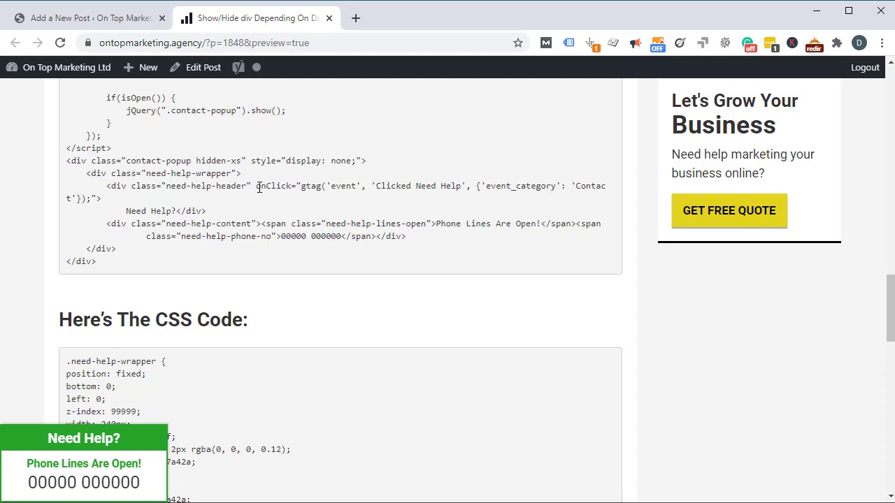
Step: Highlight the header's onClick gtag tracking code and its 'Clicked Need Help' event label
{"action": "left_click_drag", "start_coordinate": [255, 186], "coordinate": [100, 199]}
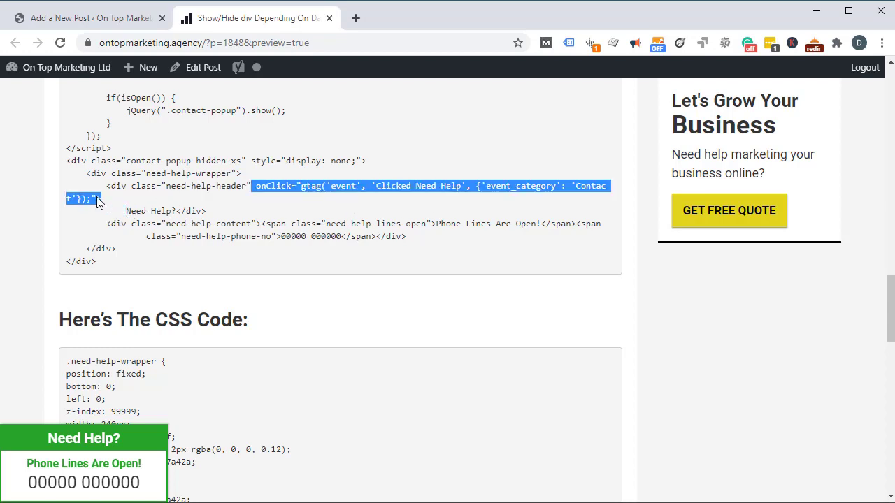
{"action": "left_click", "coordinate": [335, 186]}
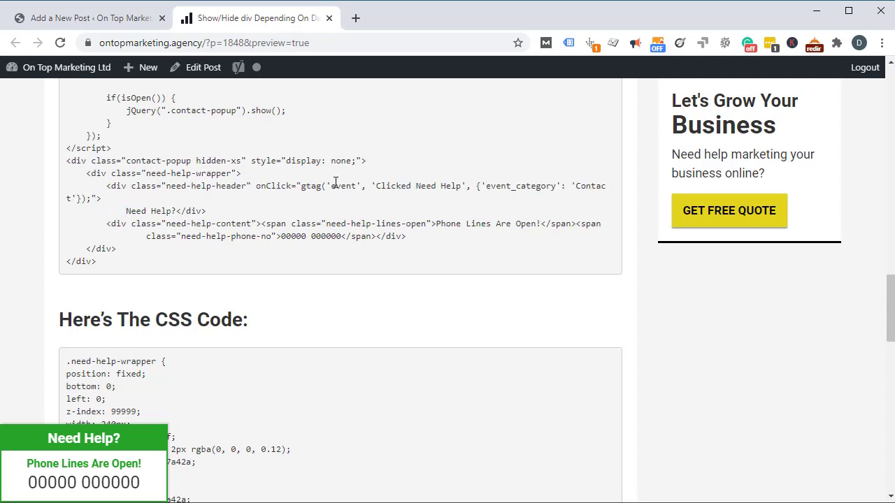
{"action": "mouse_move", "coordinate": [394, 198]}
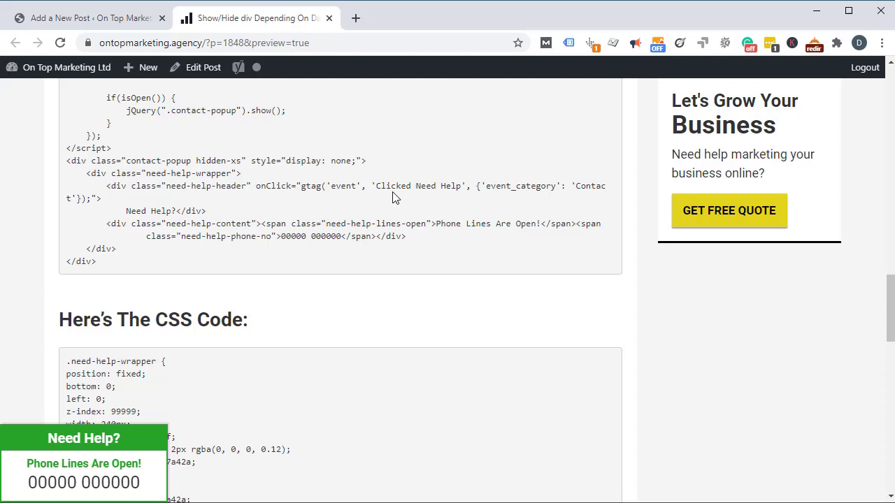
{"action": "double_click", "coordinate": [393, 186]}
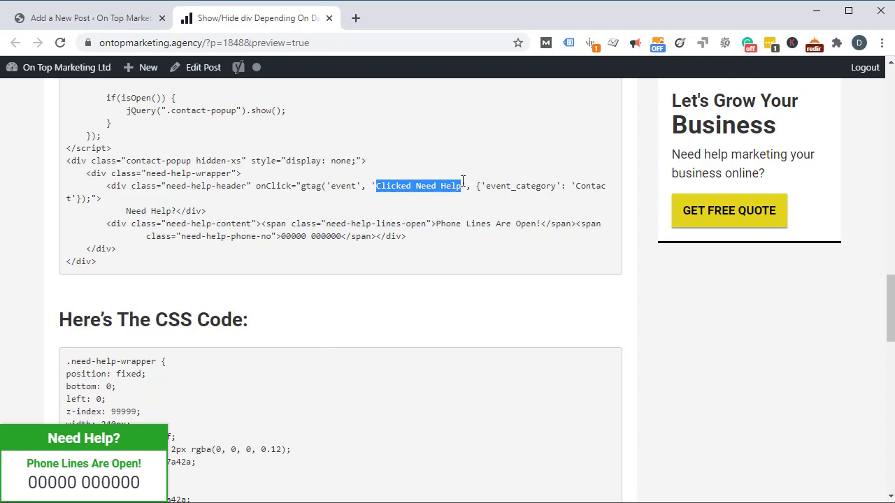
{"action": "mouse_move", "coordinate": [490, 181]}
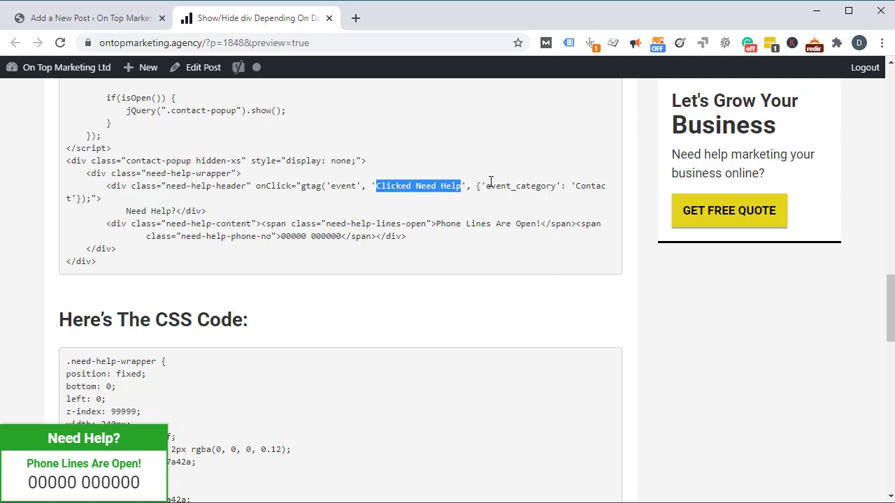
{"action": "mouse_move", "coordinate": [359, 235]}
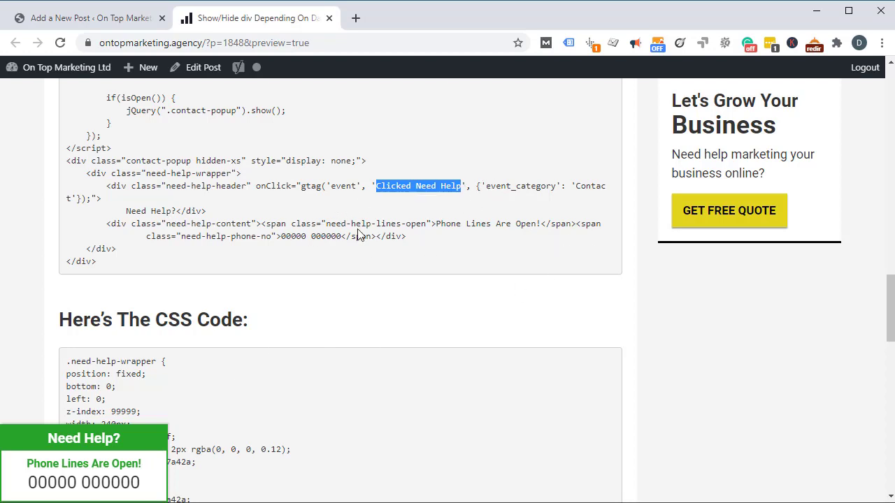
{"action": "mouse_move", "coordinate": [325, 242]}
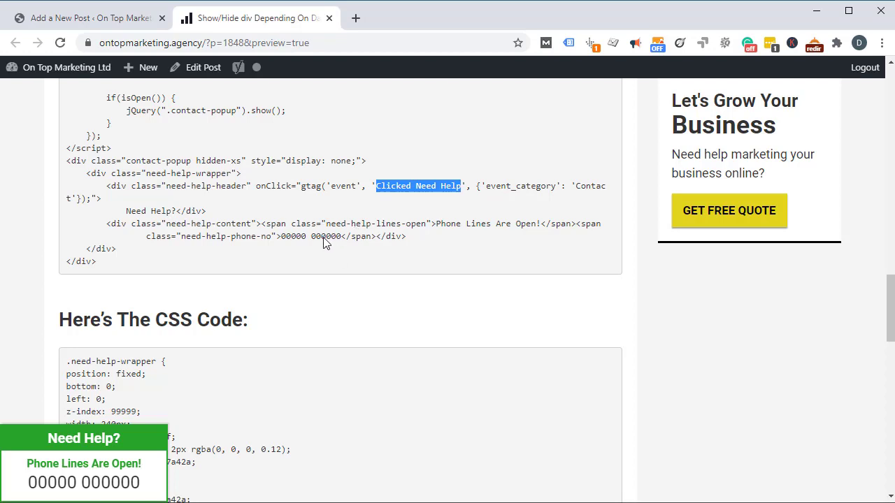
Step: Highlight the placeholder phone number, then scroll the script to the isOpen time comparison
{"action": "double_click", "coordinate": [311, 236]}
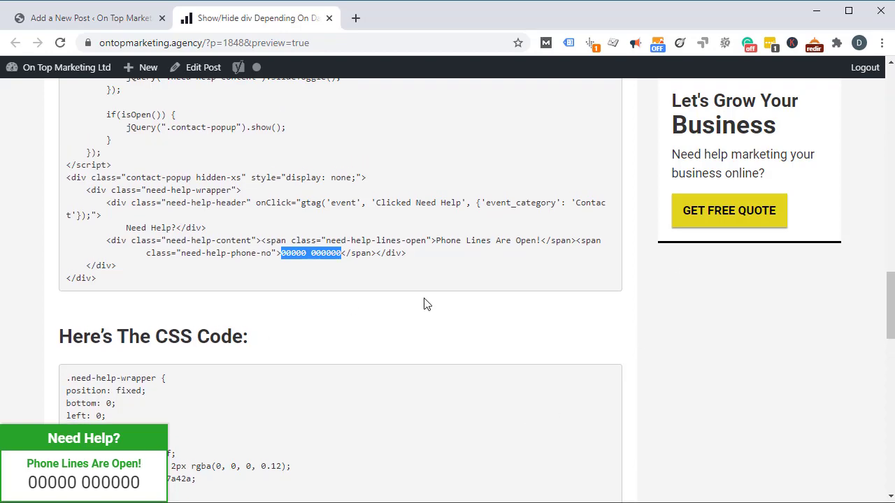
{"action": "scroll", "scroll_direction": "up", "scroll_amount": 3}
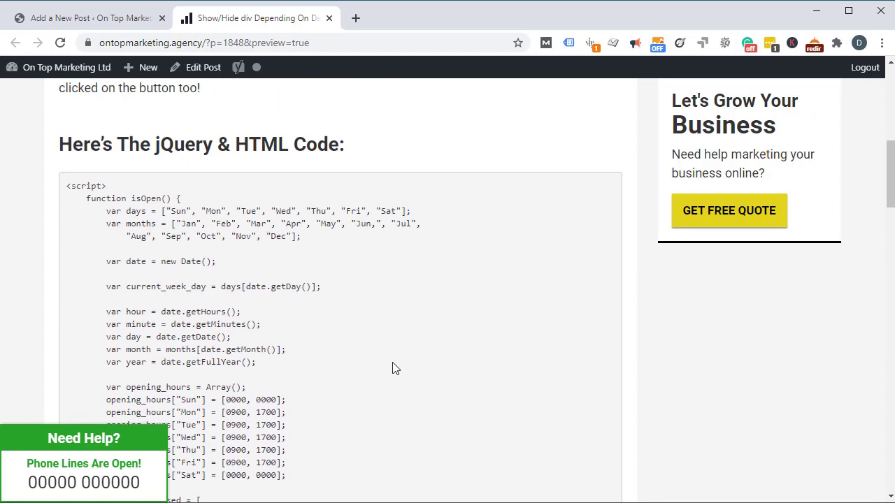
{"action": "scroll", "scroll_direction": "down", "scroll_amount": 3}
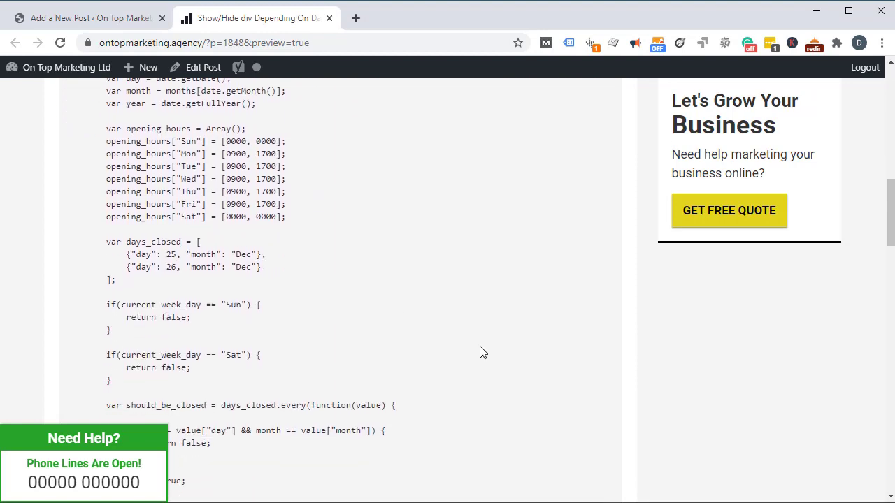
{"action": "scroll", "scroll_direction": "down", "scroll_amount": 3}
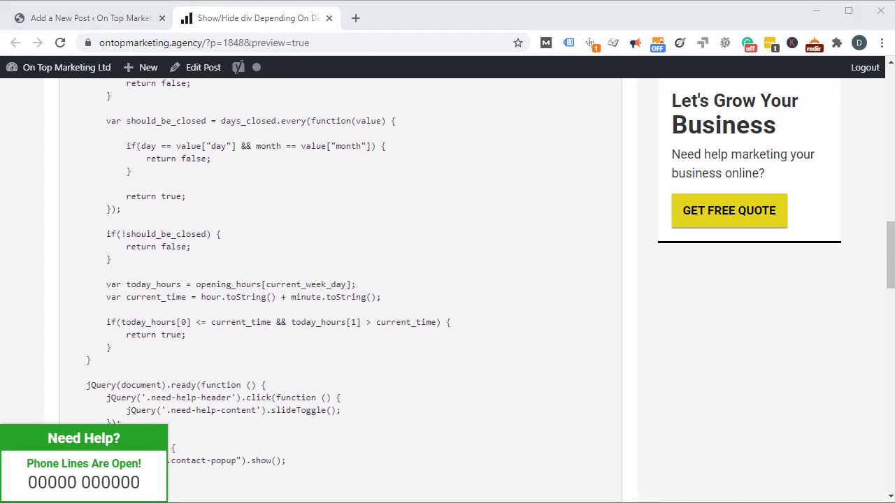
{"action": "mouse_move", "coordinate": [481, 342]}
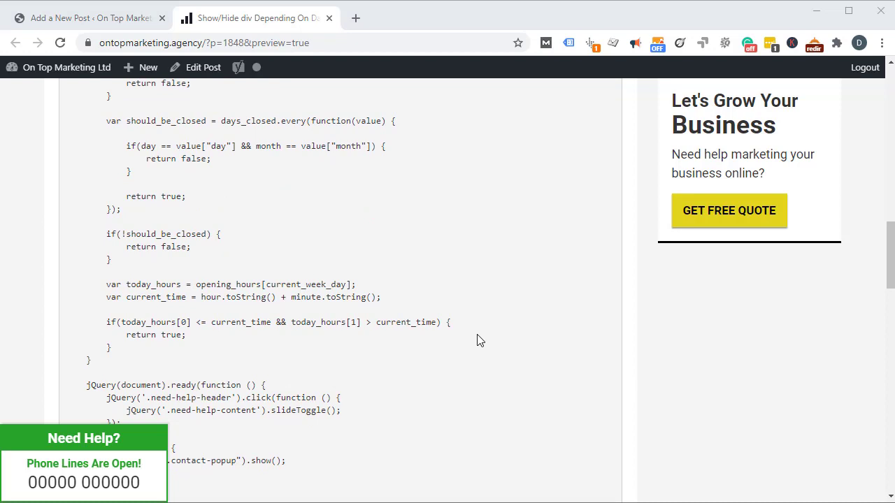